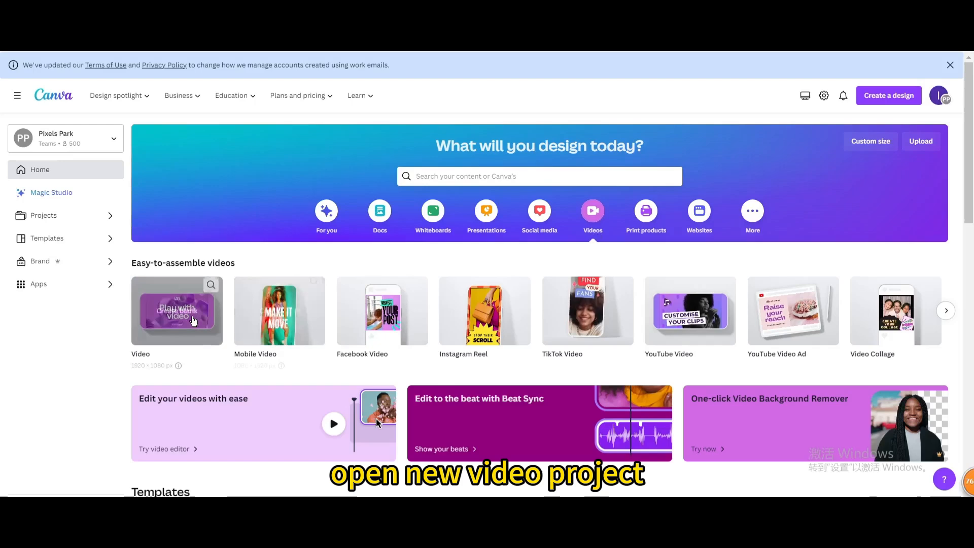
Step: Create a blank Video (1920 × 1080) design from the Canva home page
click(177, 311)
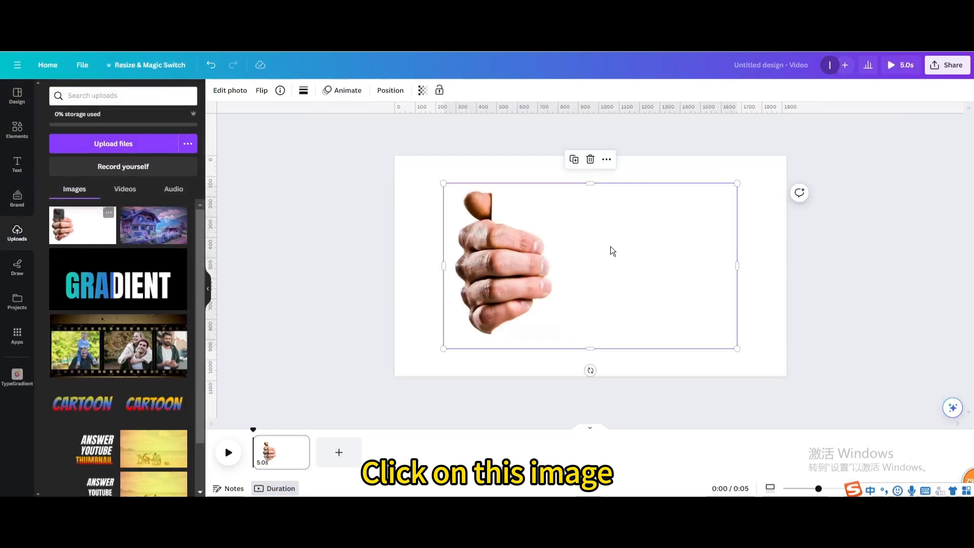
Step: Crop the hand photo to full page height and align it to the left edge
drag(738, 266, 597, 265)
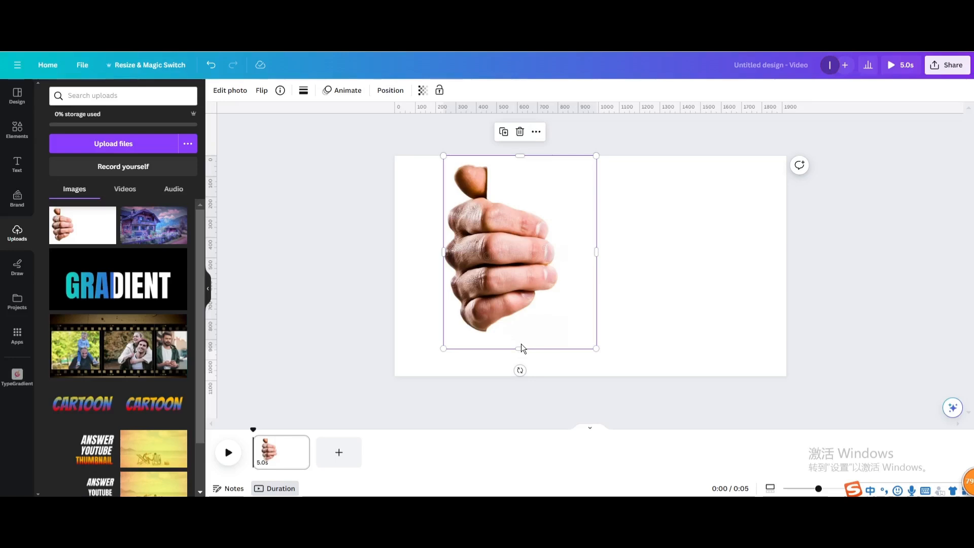
drag(519, 348, 520, 376)
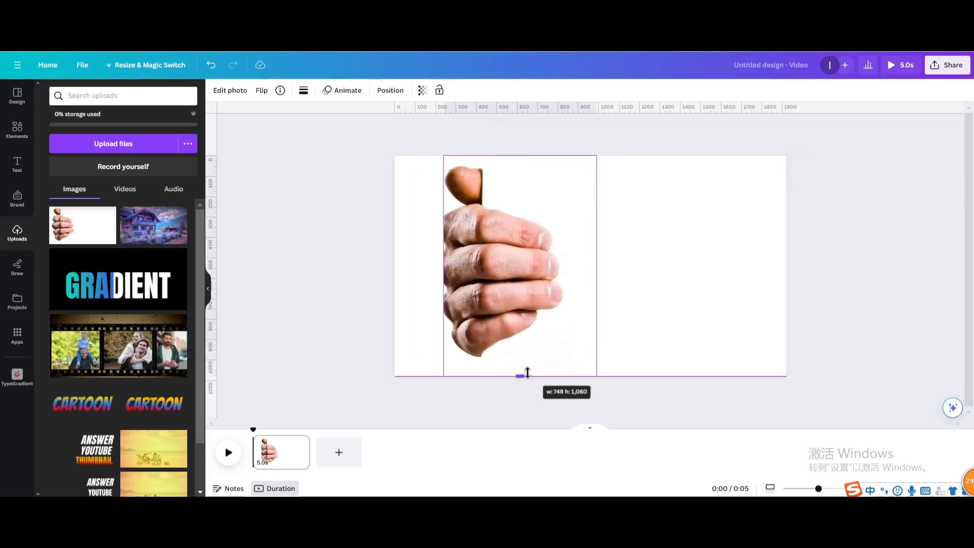
drag(527, 377, 520, 377)
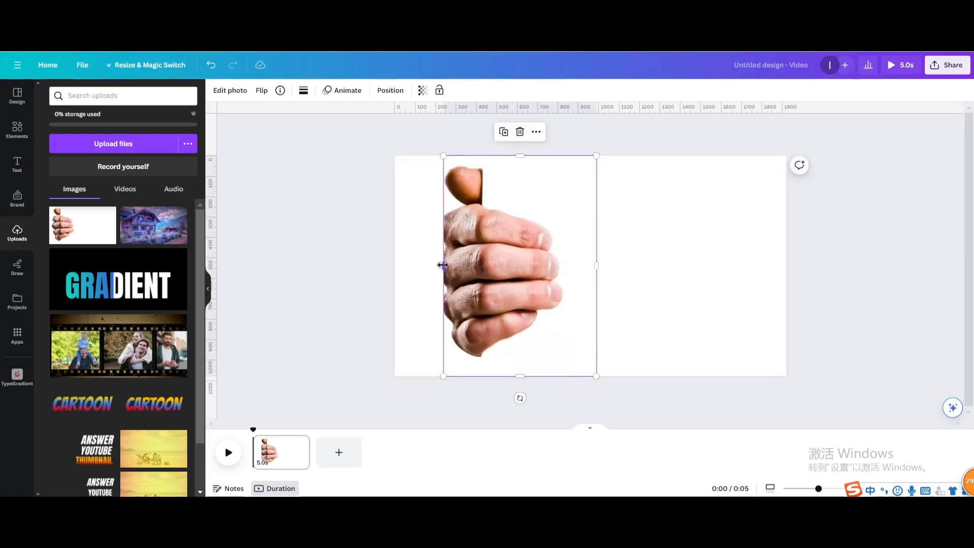
drag(443, 266, 413, 271)
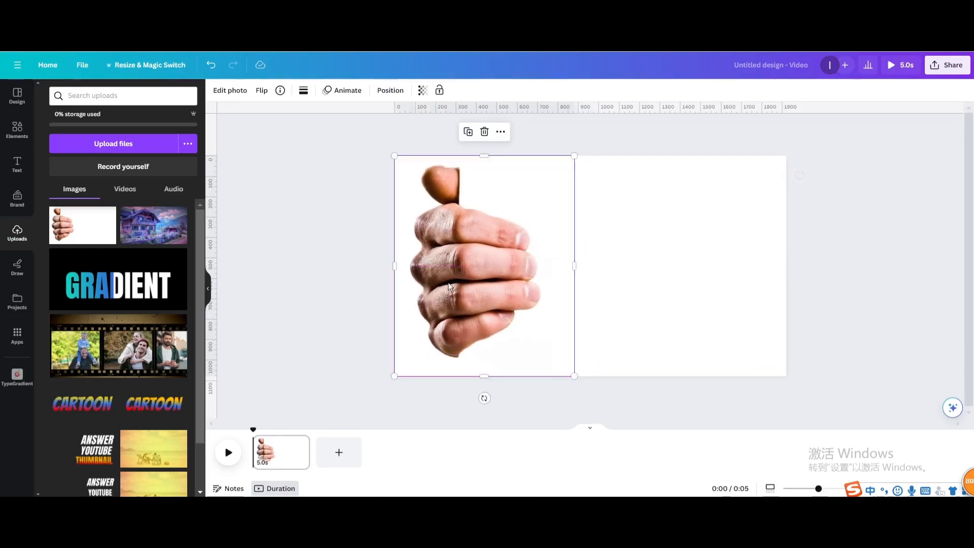
drag(574, 266, 555, 268)
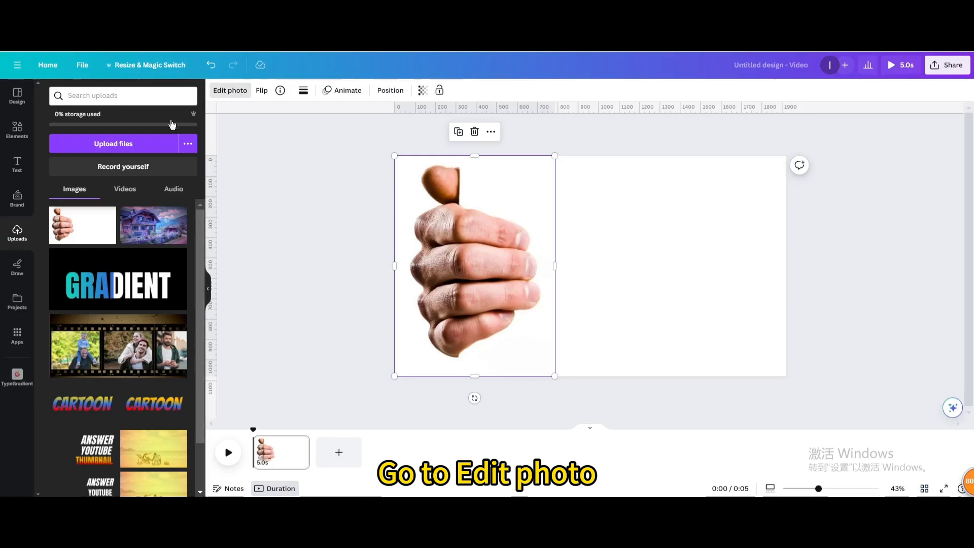
Step: Remove the hand photo's background with BG Remover
click(230, 91)
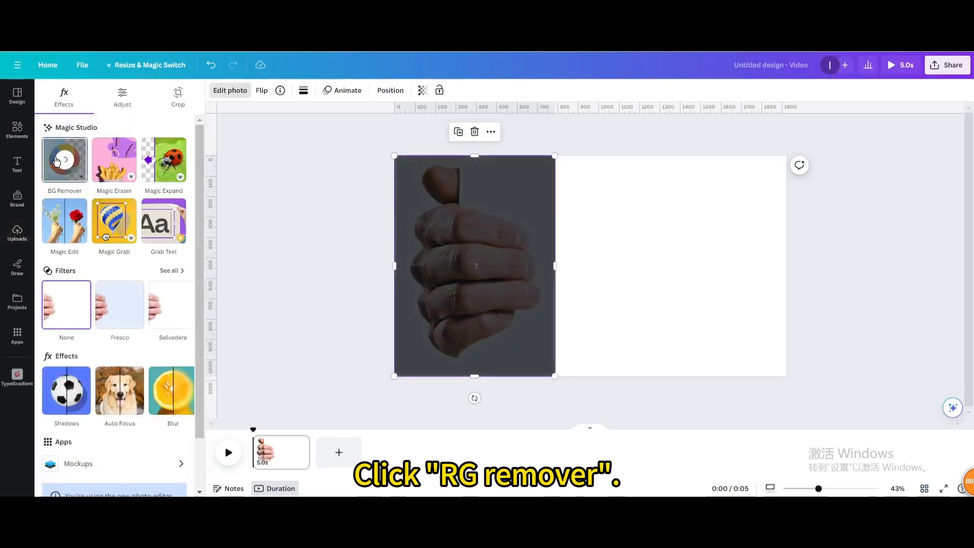
click(64, 159)
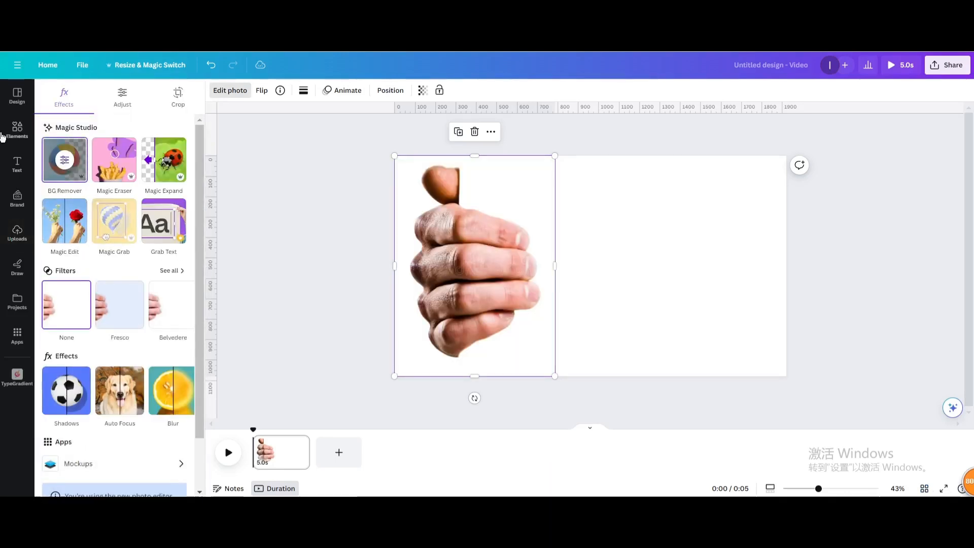
click(17, 129)
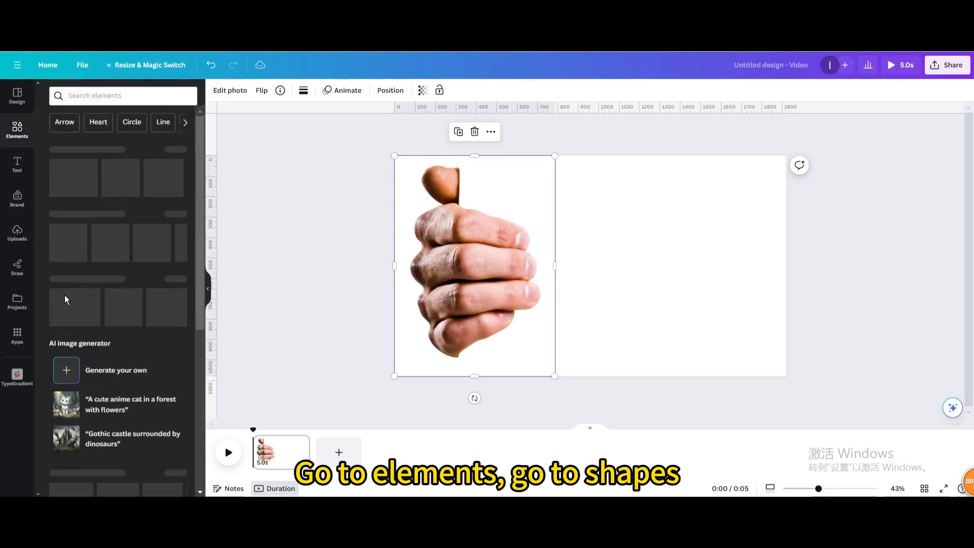
Step: Add a square shape from Elements and colour it cyan
click(62, 237)
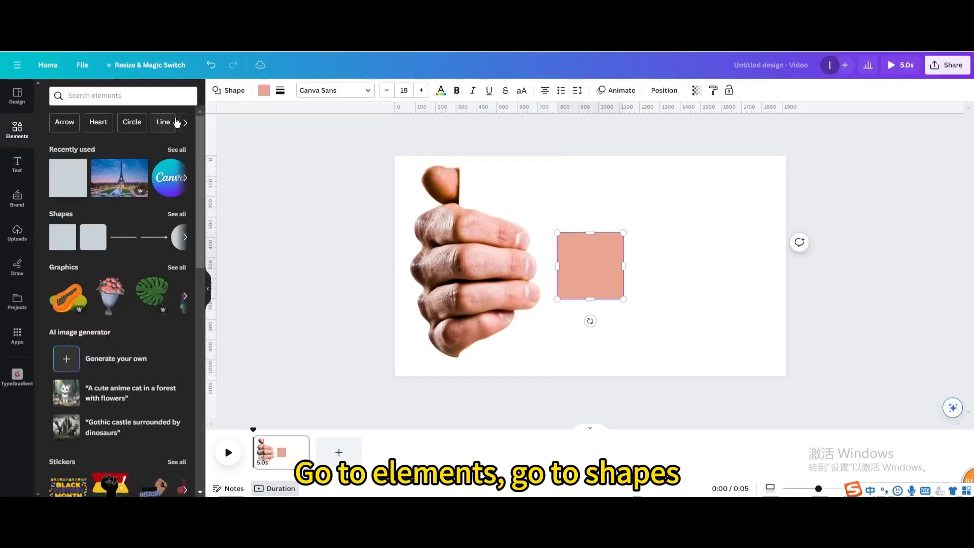
click(264, 90)
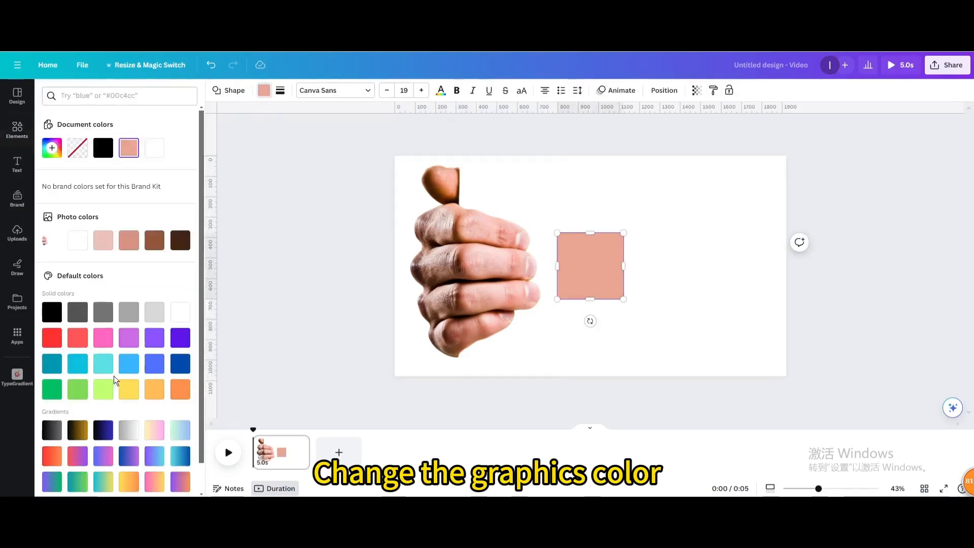
click(103, 363)
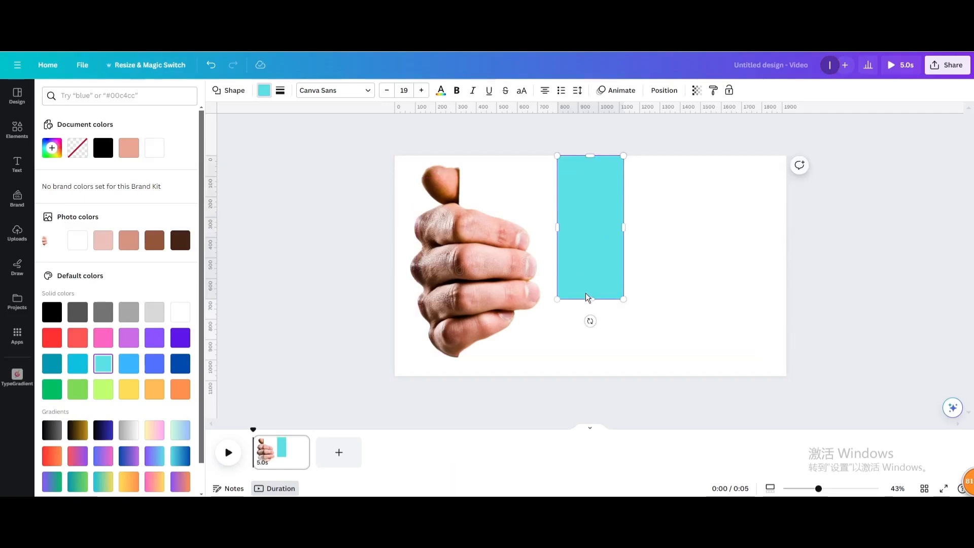
Step: Stretch the cyan square to full page height, from the right edge across the hand
drag(590, 299, 590, 376)
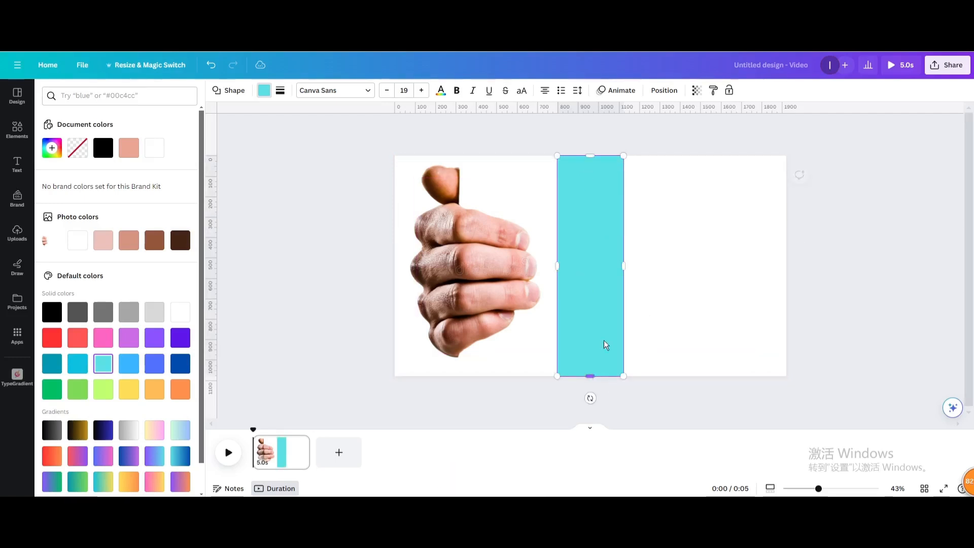
drag(623, 266, 787, 266)
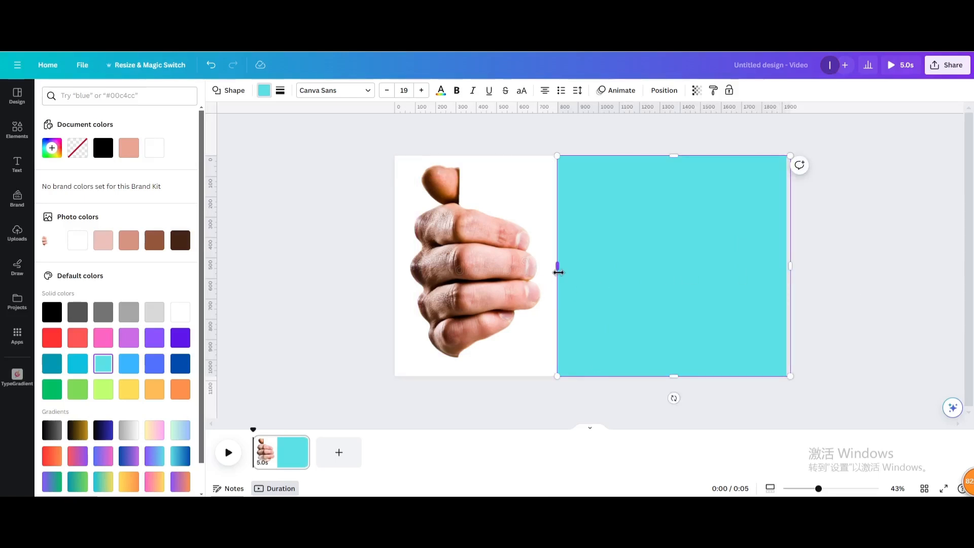
drag(557, 266, 459, 279)
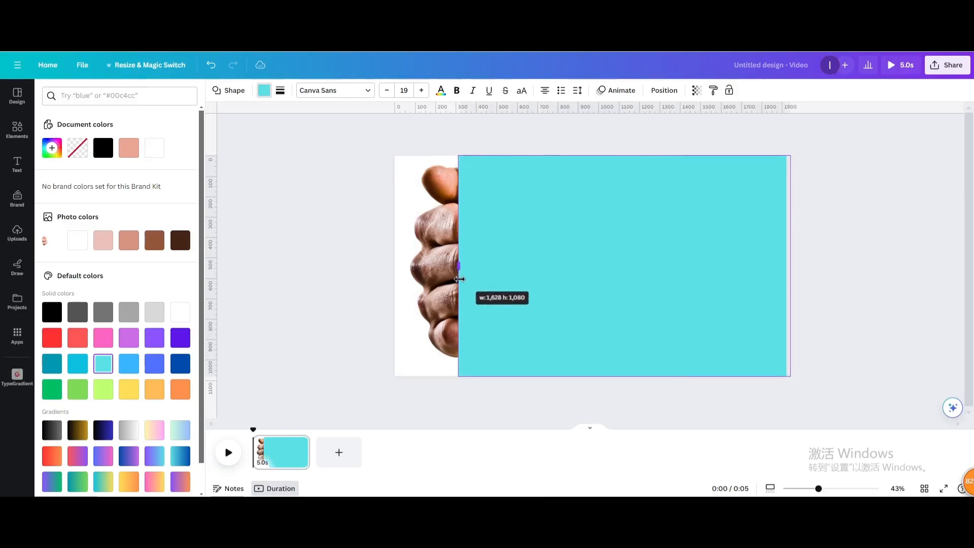
drag(459, 279, 554, 266)
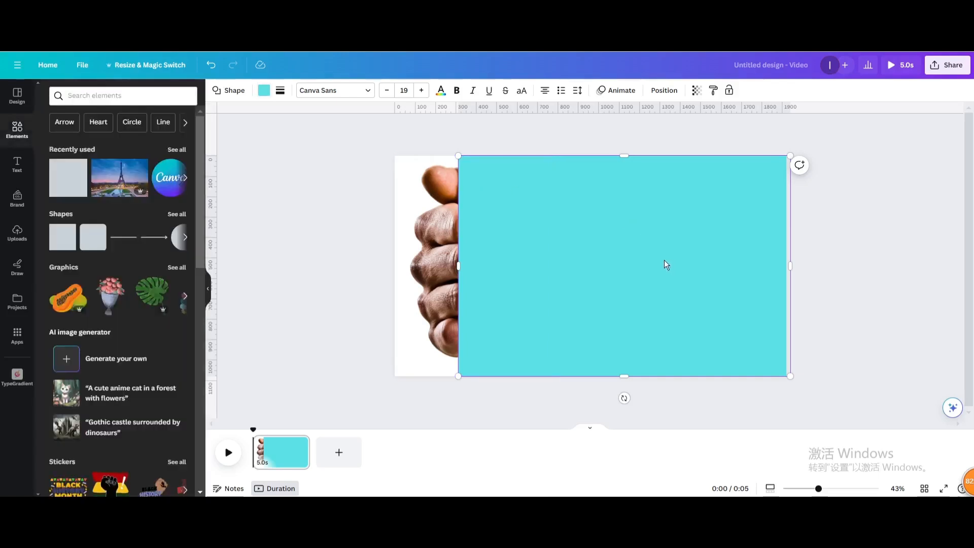
Step: Send the cyan rectangle behind the hand and group the two elements
right_click(665, 264)
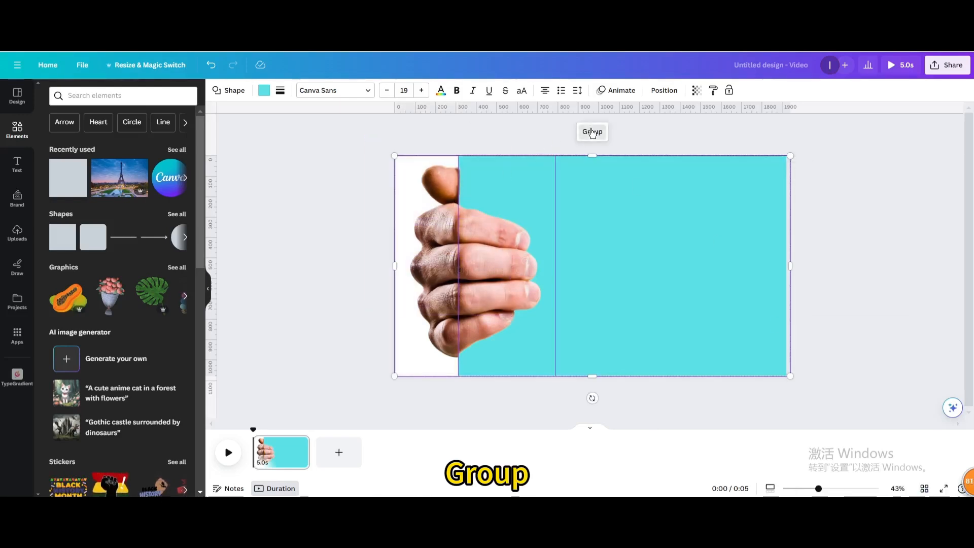
click(591, 131)
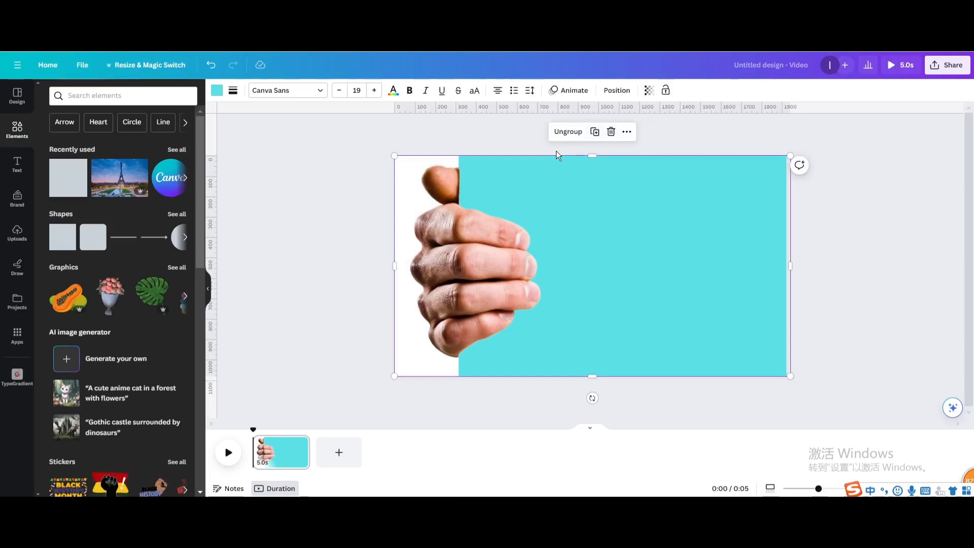
mouse_move(625, 258)
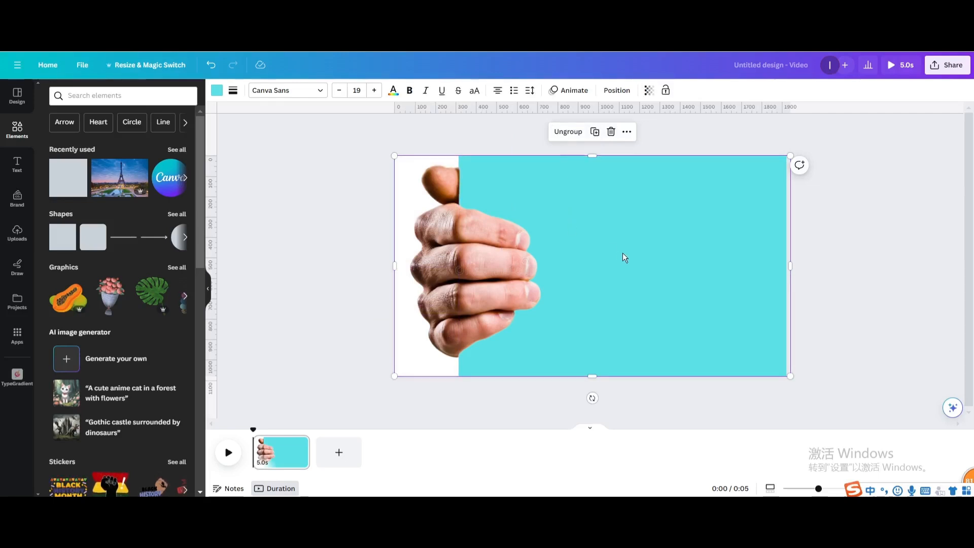
Step: Shift and widen the grouped rectangle so cyan fills the page and the hand is off-page
drag(625, 257, 561, 253)
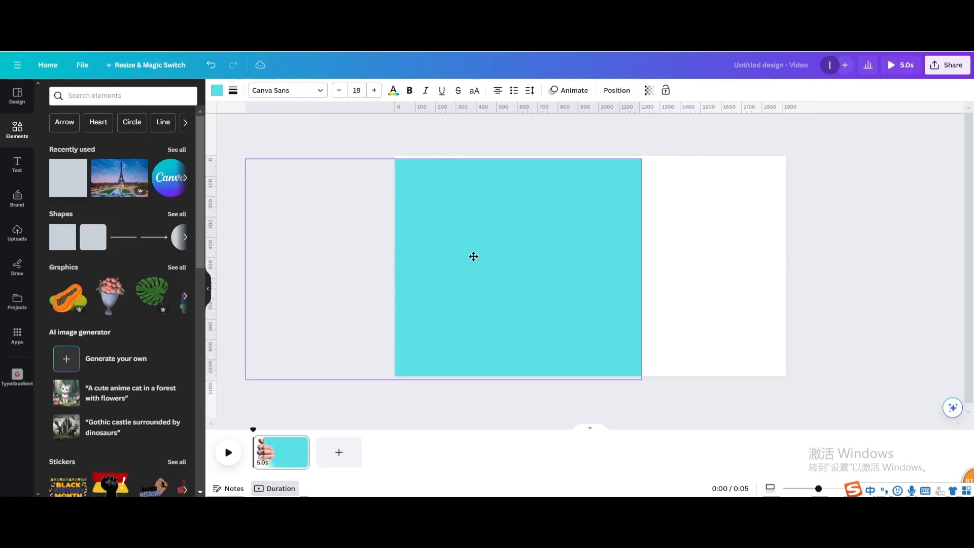
drag(643, 269, 786, 269)
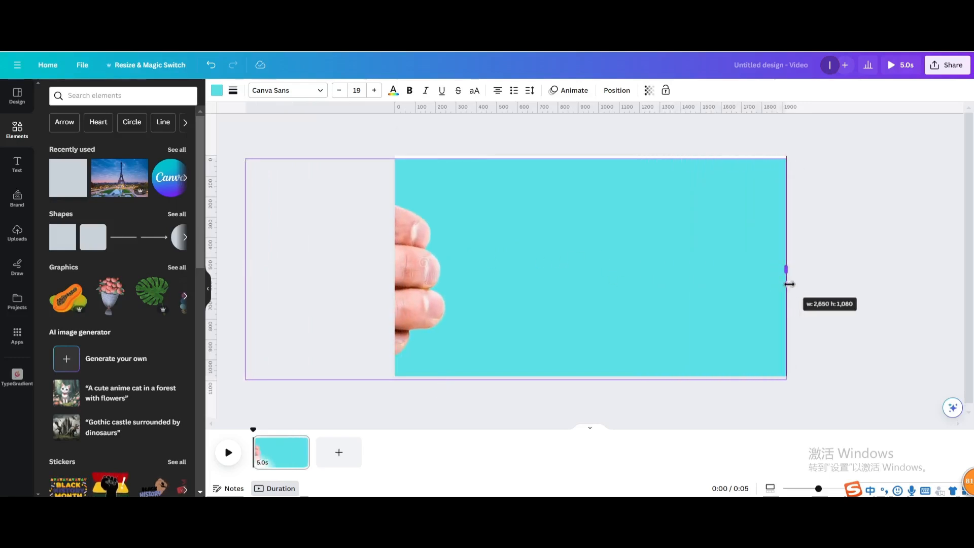
drag(786, 269, 769, 268)
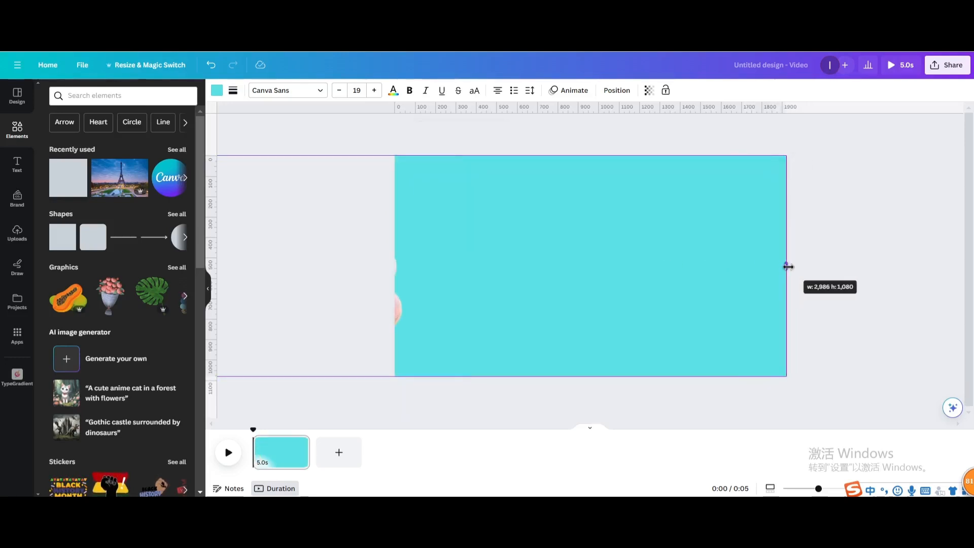
drag(788, 267, 768, 274)
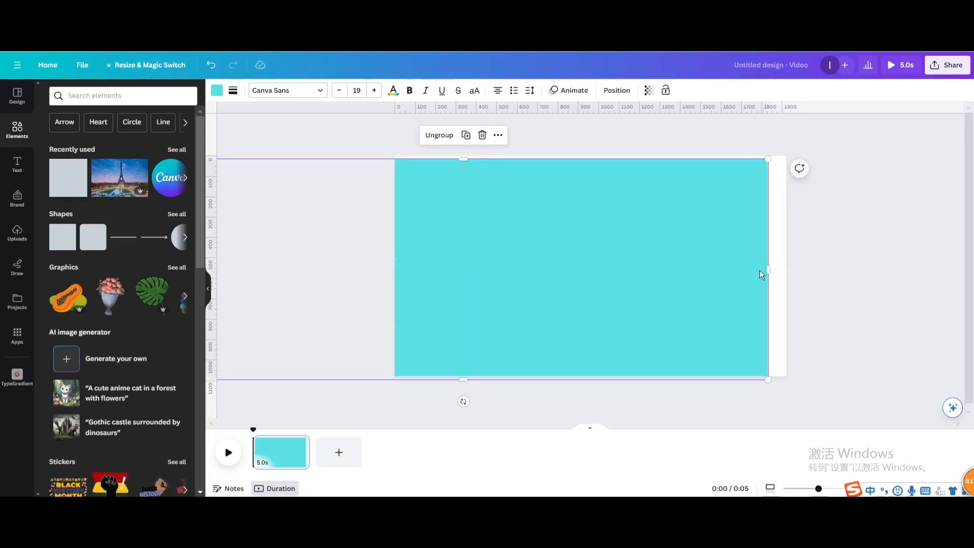
drag(769, 275, 786, 275)
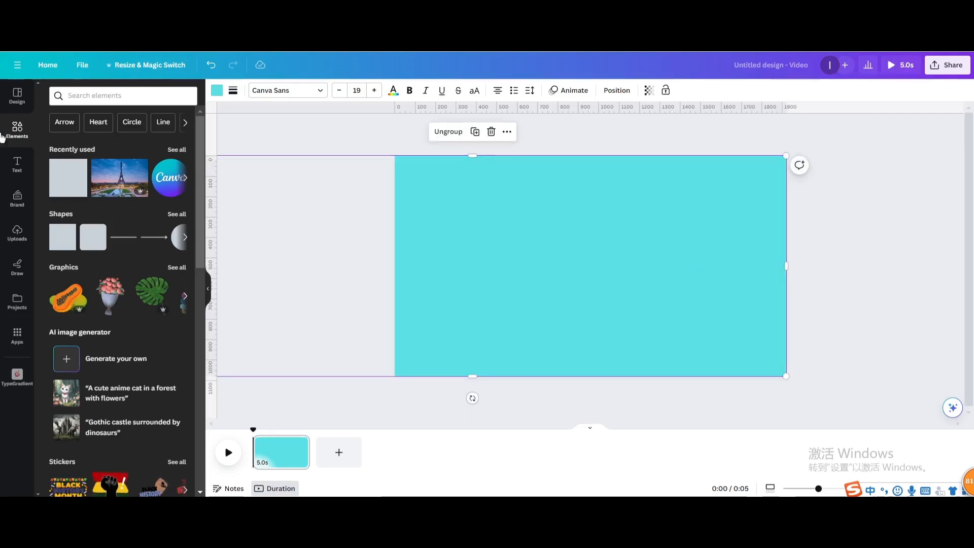
Step: Add a 'welcome' text box set in white Anton
click(17, 164)
text(welcome)
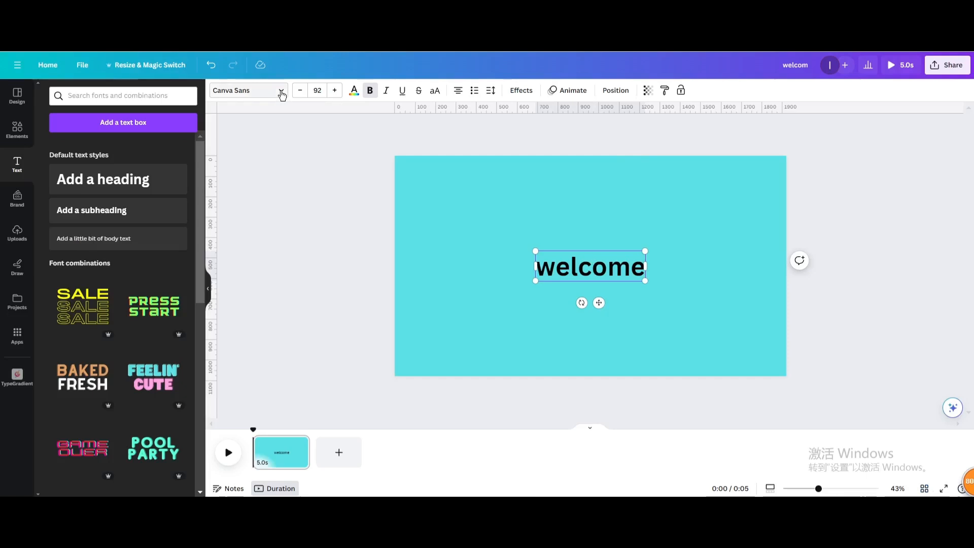
click(247, 90)
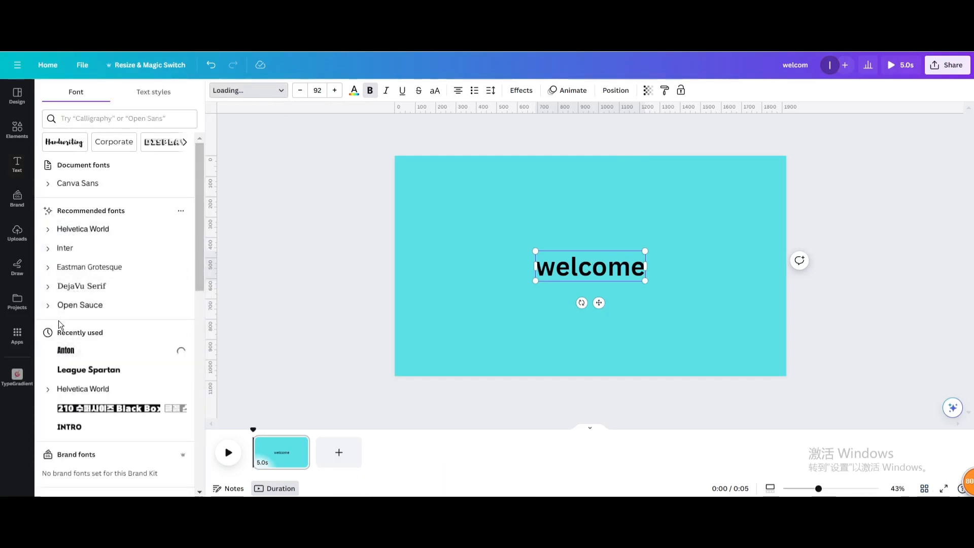
click(353, 91)
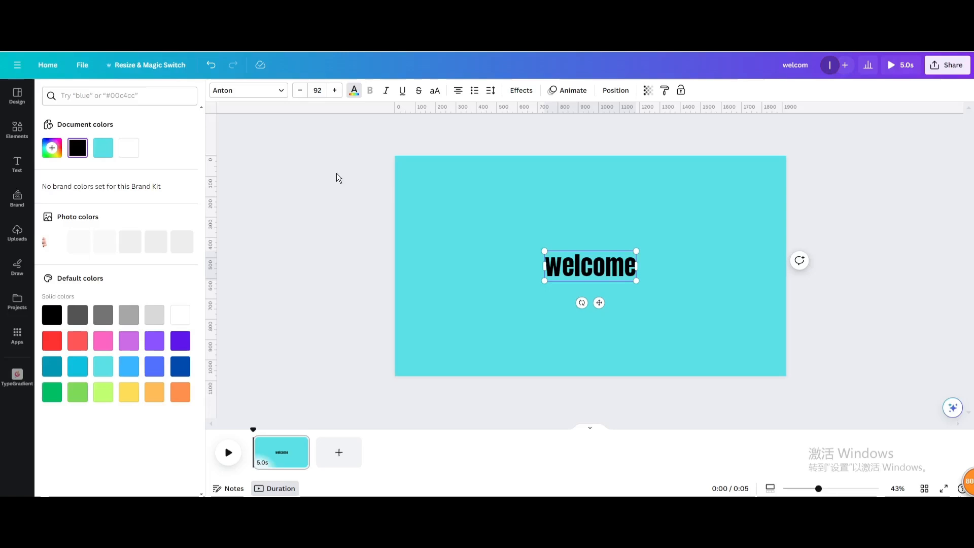
click(180, 312)
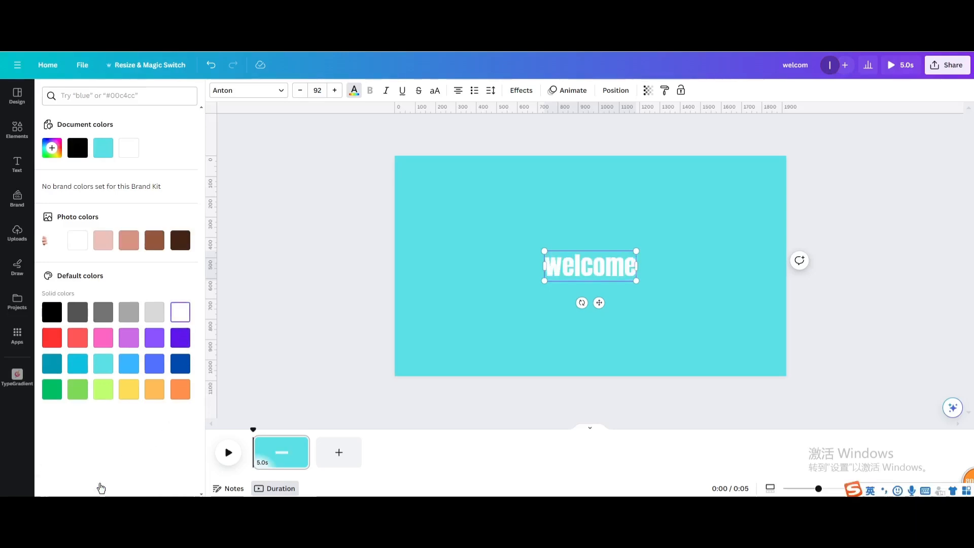
Step: Apply a black Outline effect to the welcome text
click(521, 90)
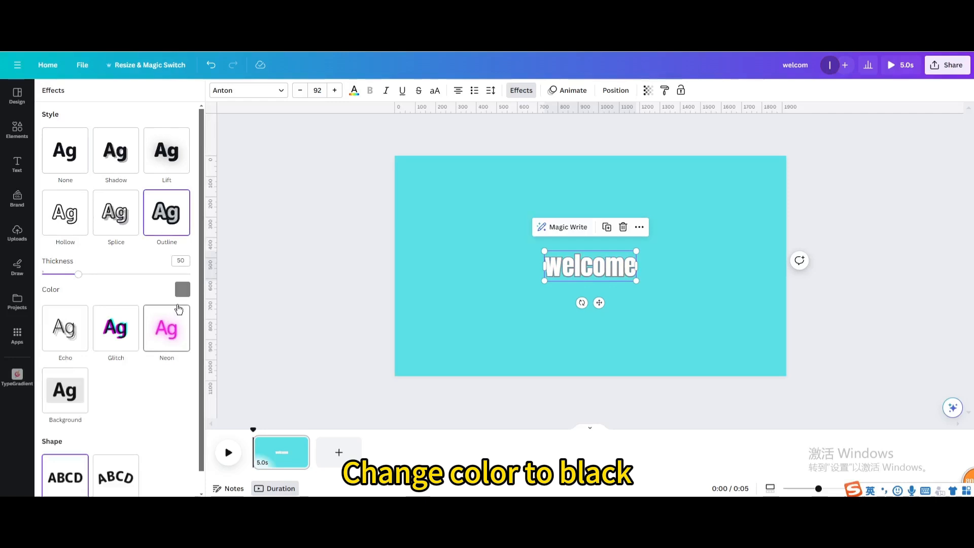
click(182, 289)
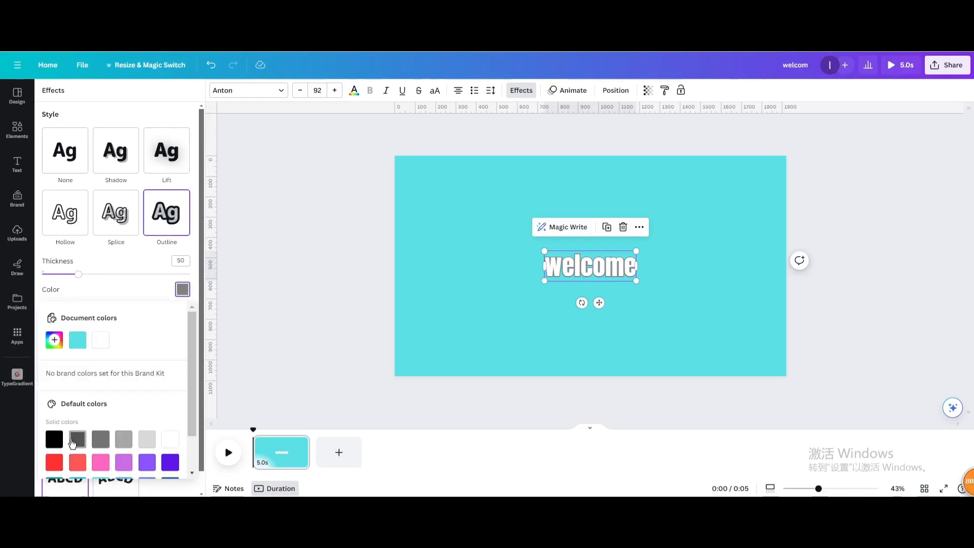
click(54, 440)
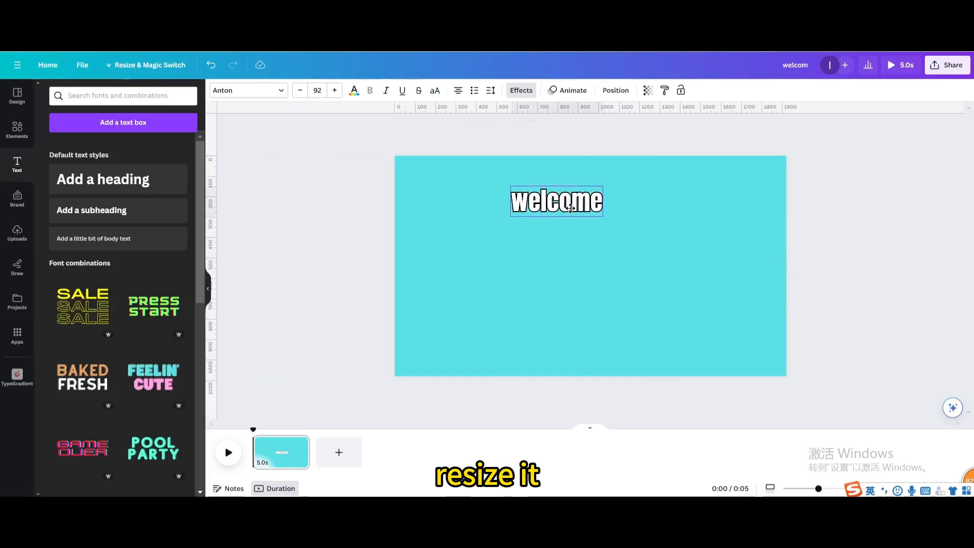
Step: Enlarge the welcome text to 170, duplicate it, and change the copy to uppercase 'TO'
drag(603, 221, 669, 227)
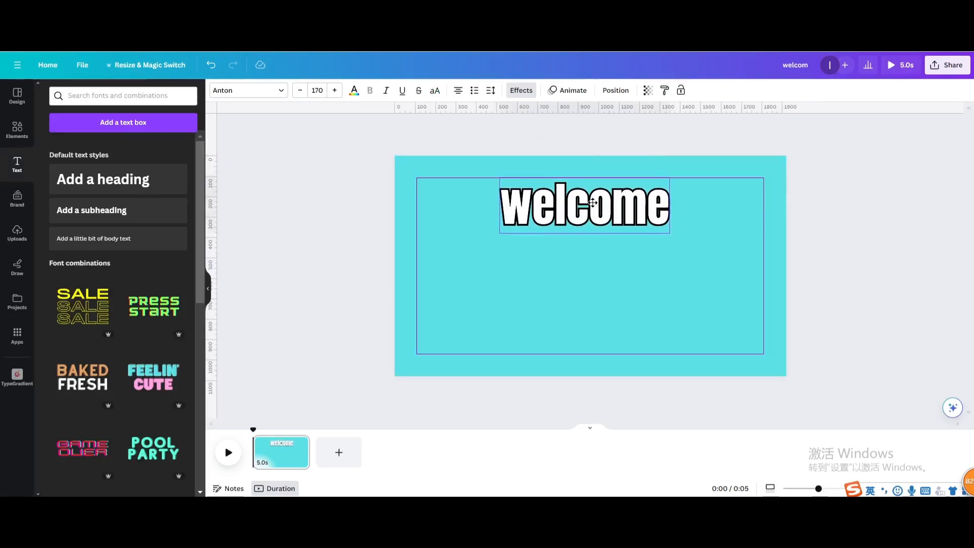
click(584, 204)
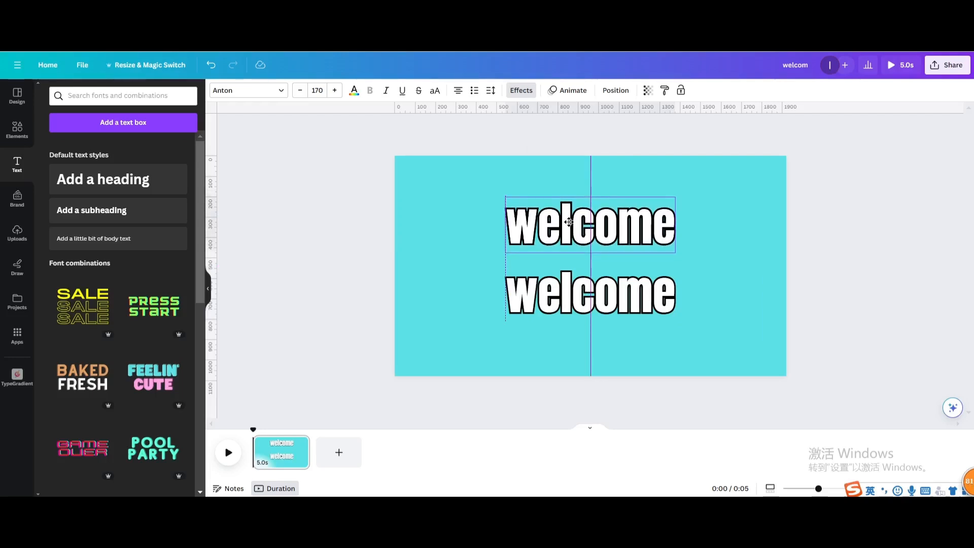
click(590, 293)
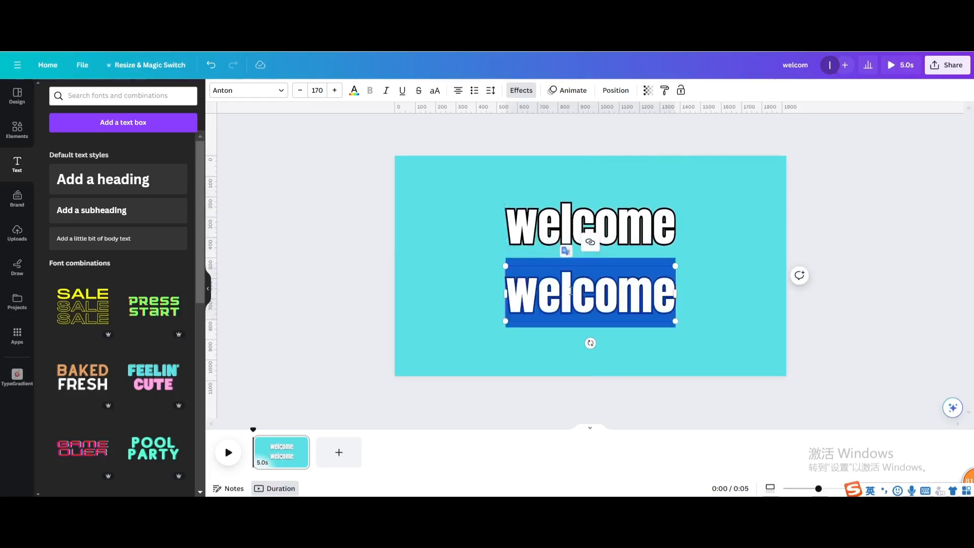
text(to)
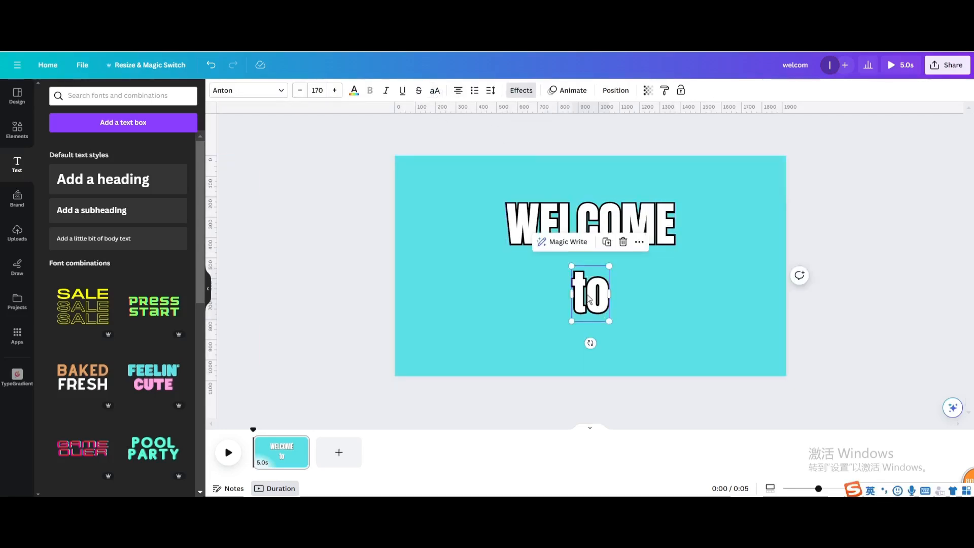
click(435, 91)
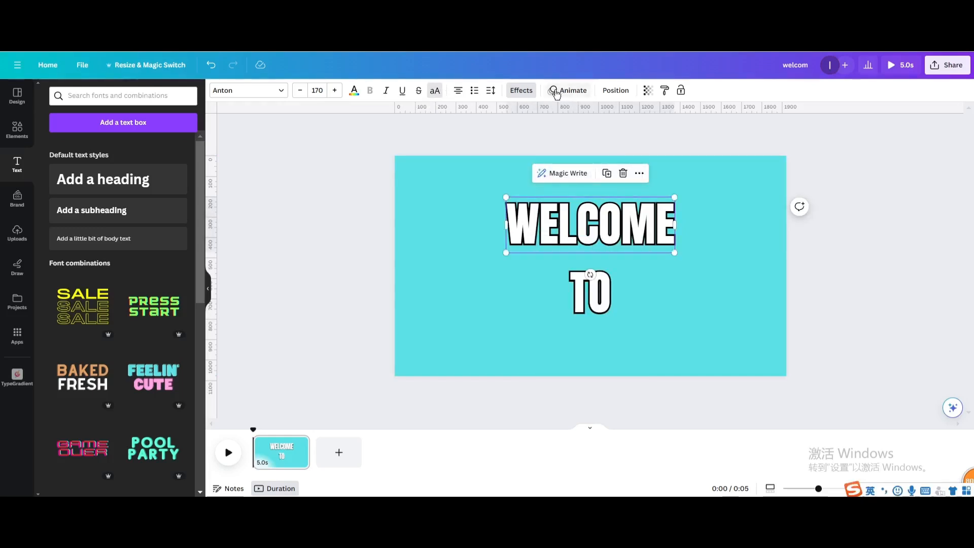
Step: Apply a slow-speed Typewriter text animation to WELCOME
click(572, 90)
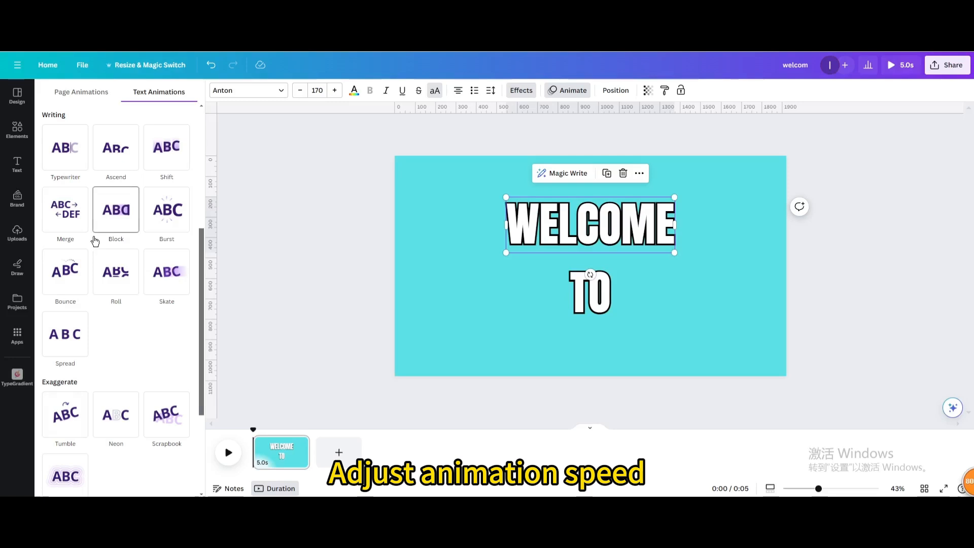
click(66, 148)
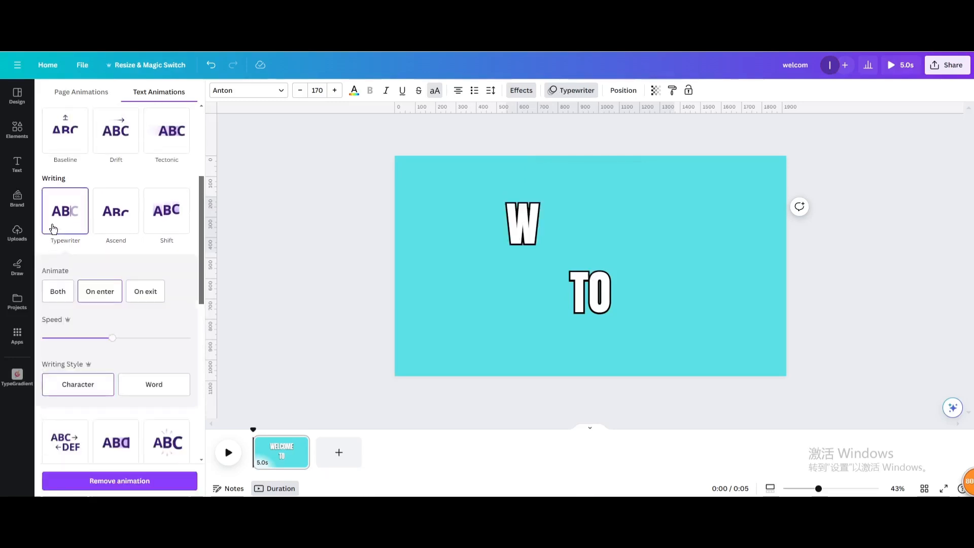
drag(112, 337, 64, 337)
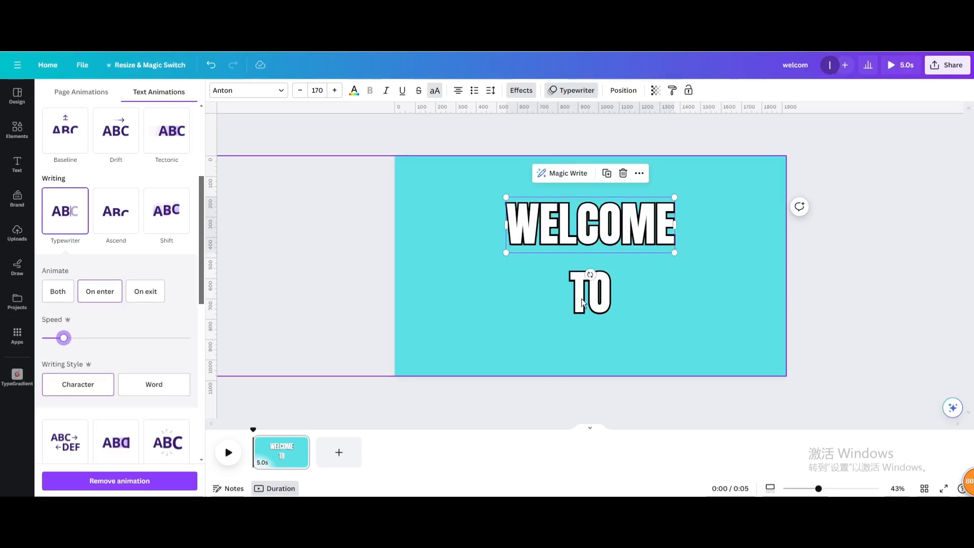
drag(64, 338, 112, 338)
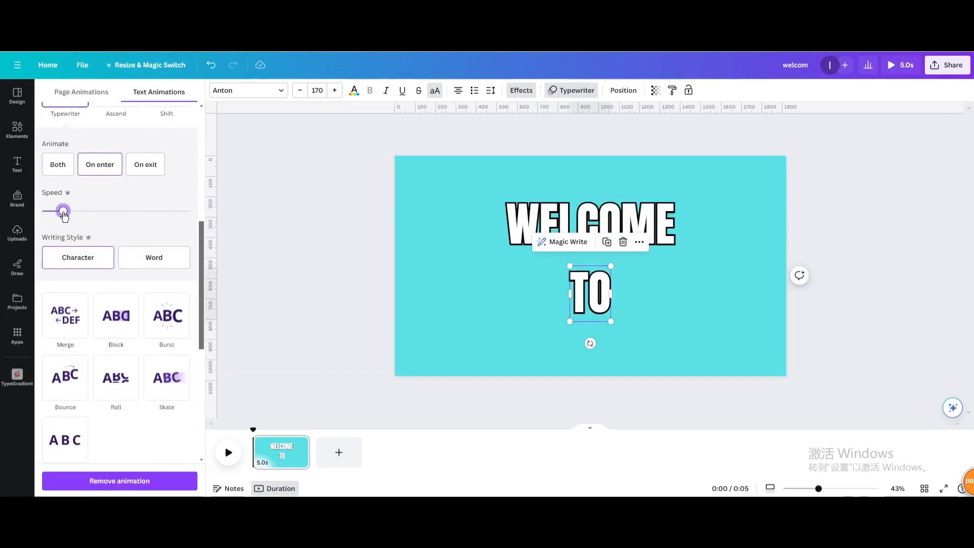
Step: Adjust the text layer timings to shorten the page to 3.2 seconds, then preview it
right_click(590, 224)
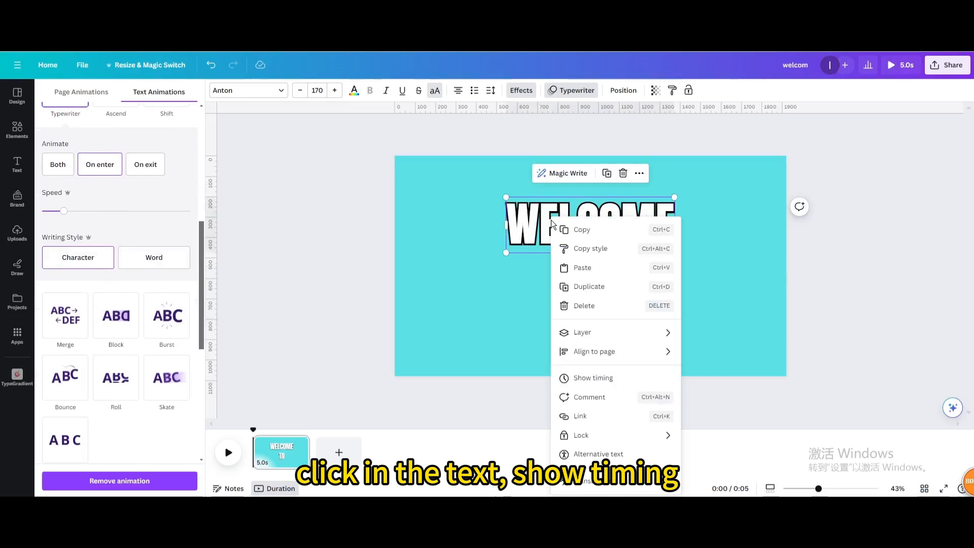
click(592, 378)
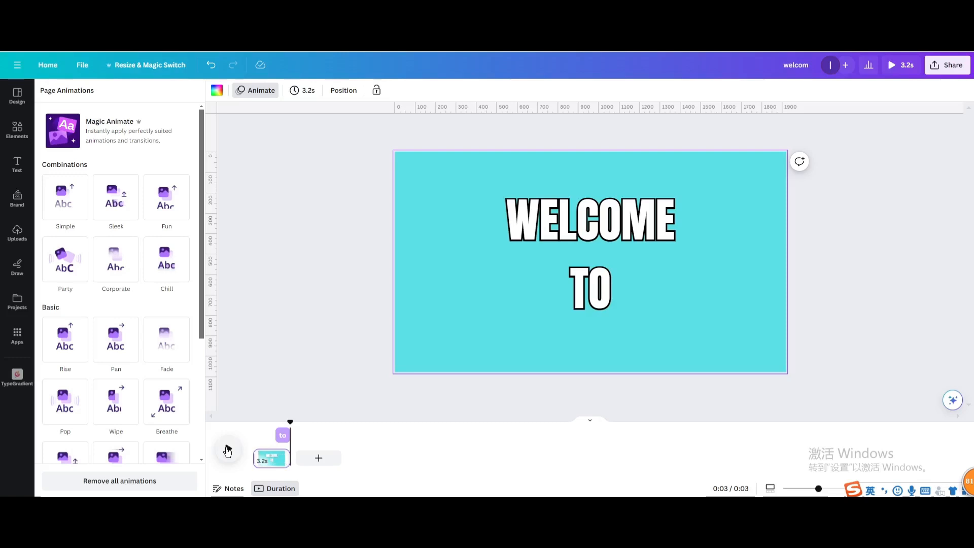
click(228, 450)
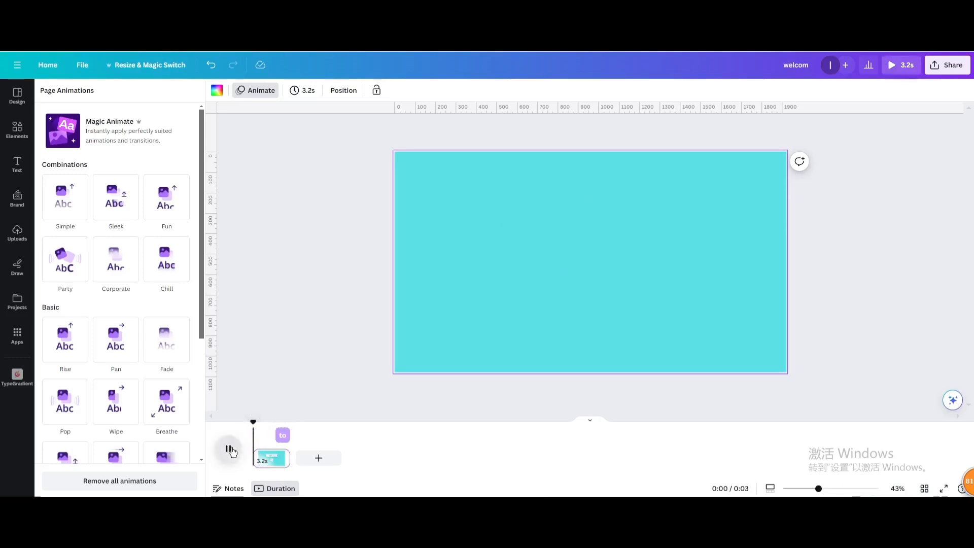
click(230, 451)
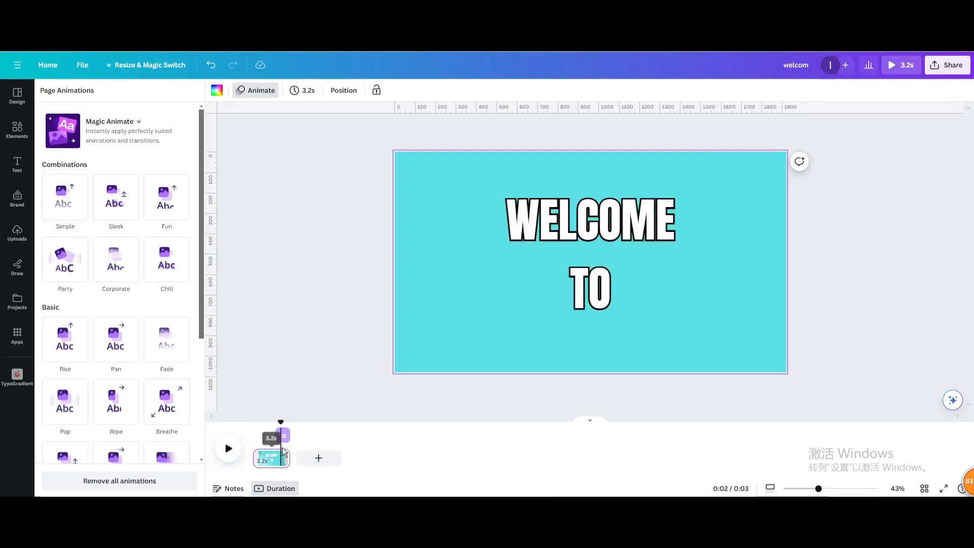
right_click(590, 220)
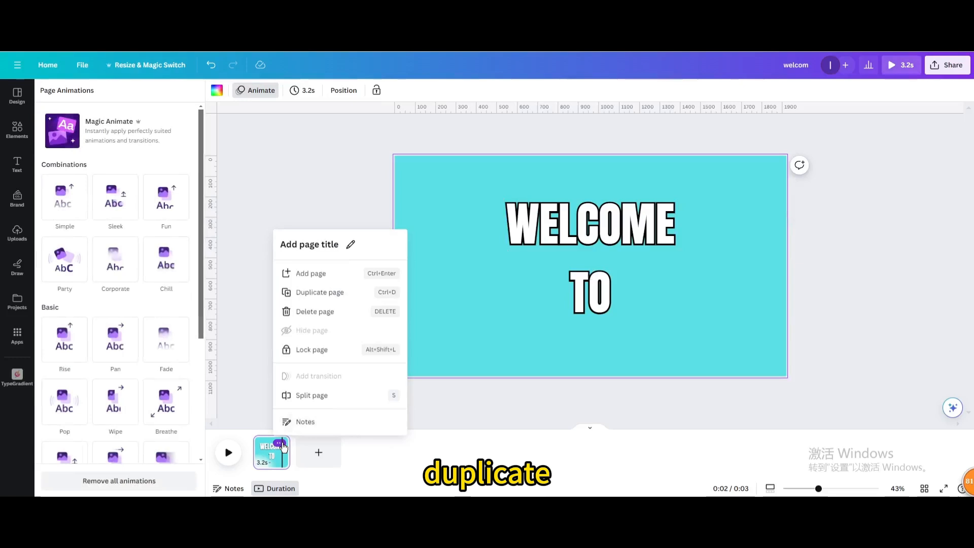
mouse_move(305, 292)
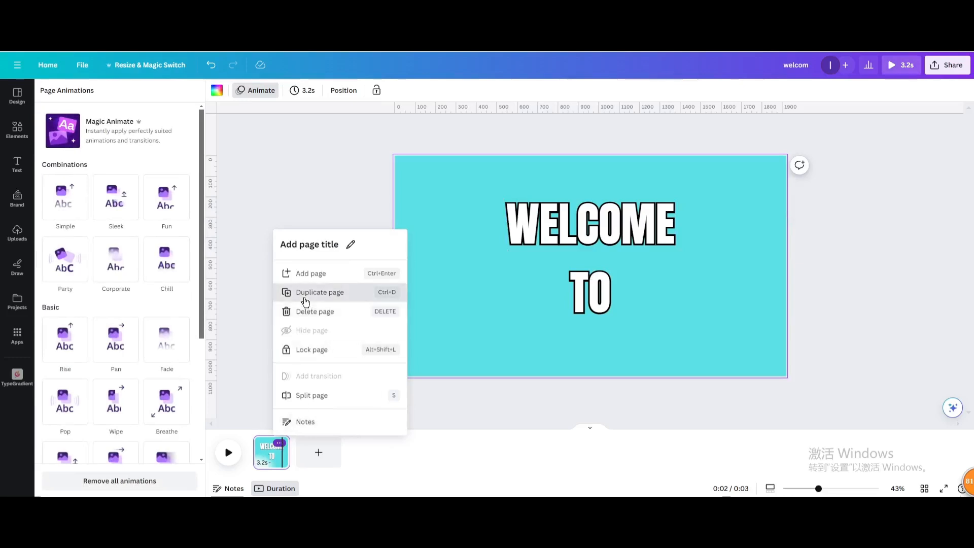
Step: Duplicate the WELCOME TO page into a second page and clear it to white
click(318, 292)
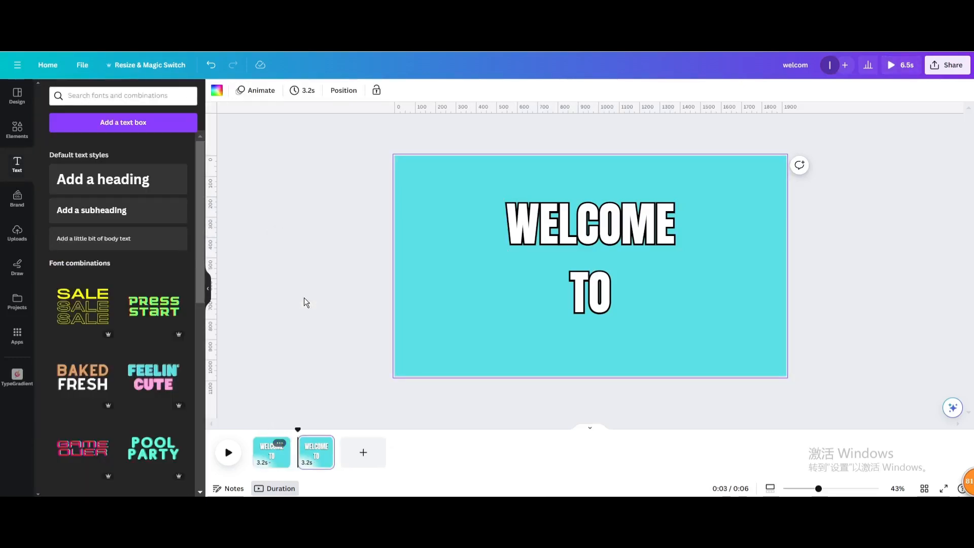
click(589, 225)
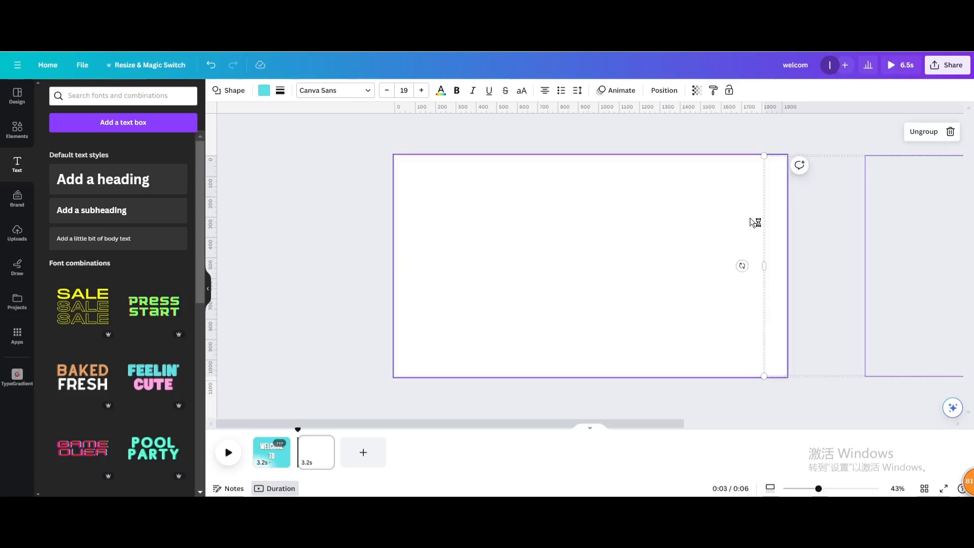
mouse_move(271, 451)
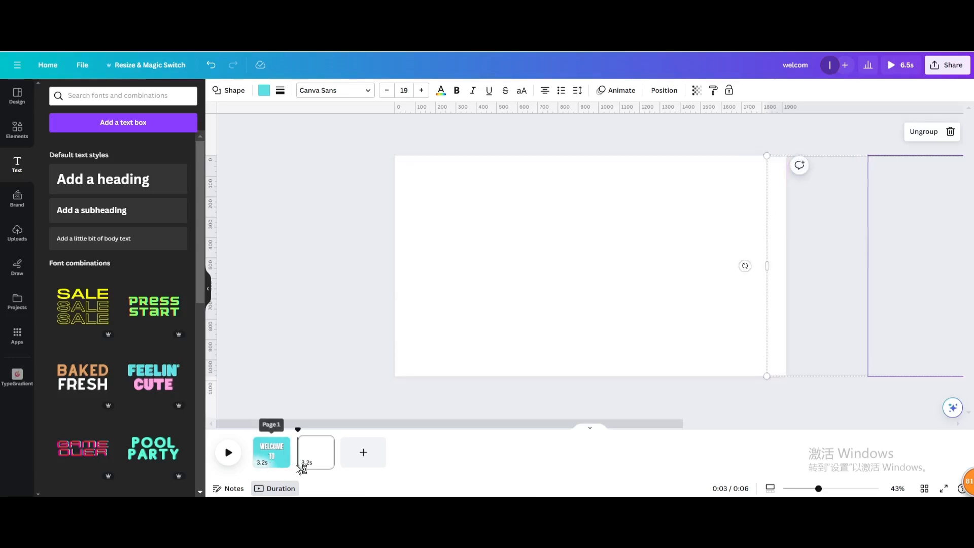
Step: Add a Match & Move transition between the WELCOME TO page and page two
click(315, 452)
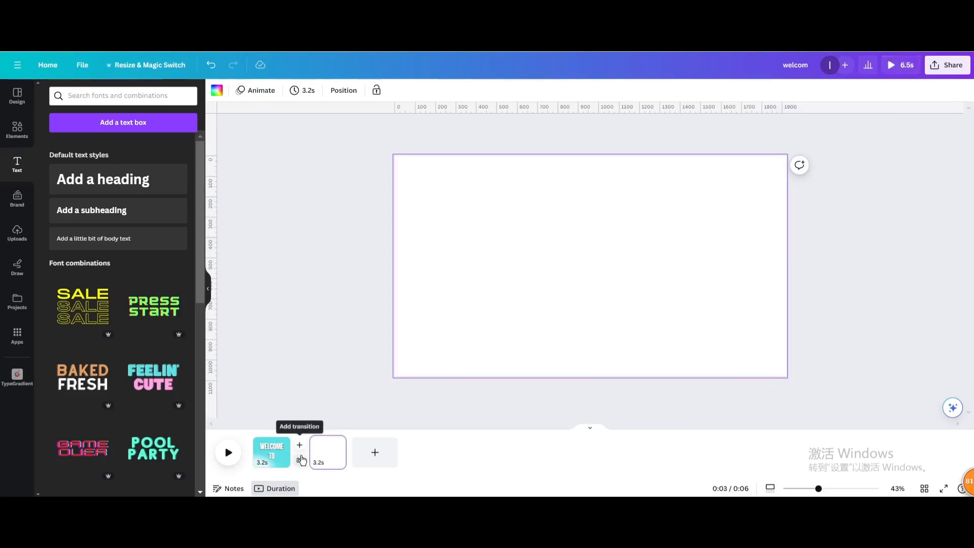
click(299, 446)
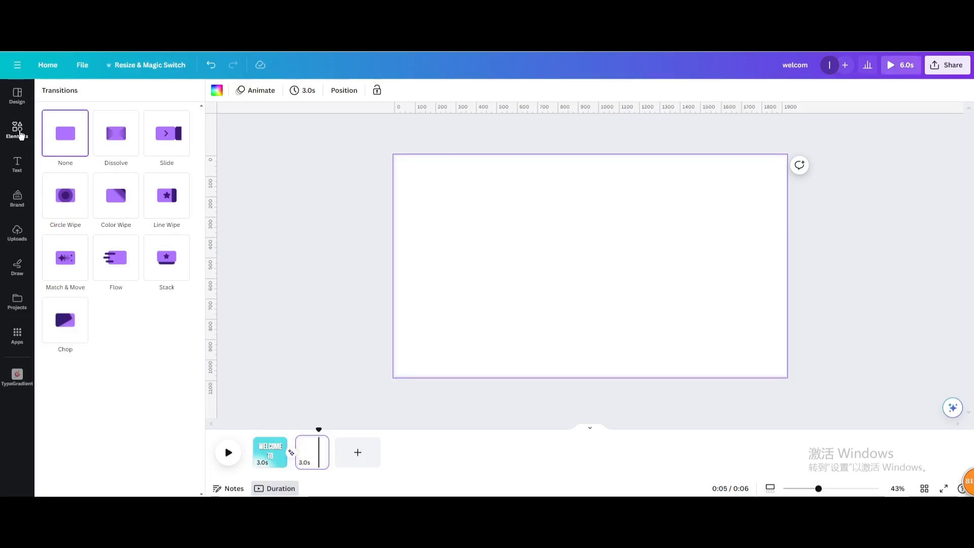
click(17, 131)
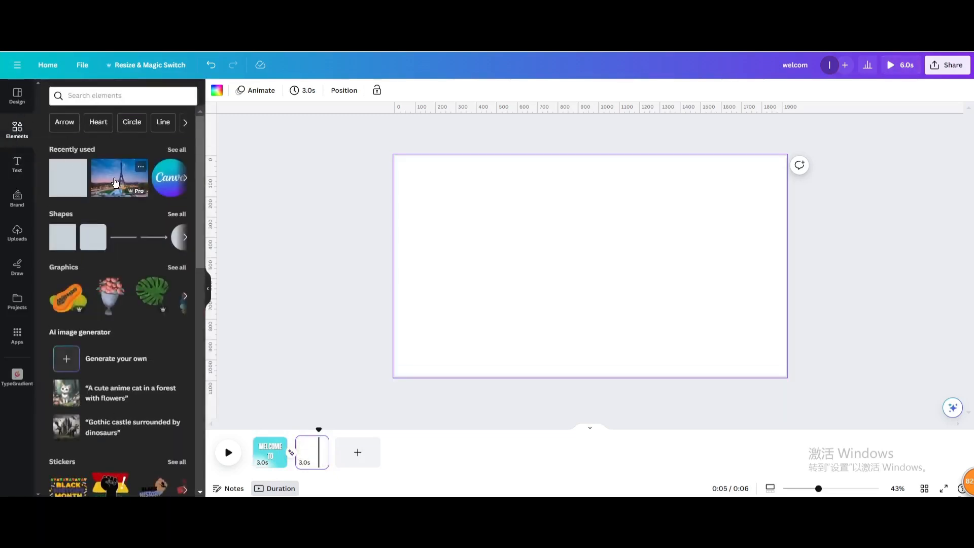
Step: Set the Eiffel Tower photo as page two's full background from its context menu
right_click(590, 265)
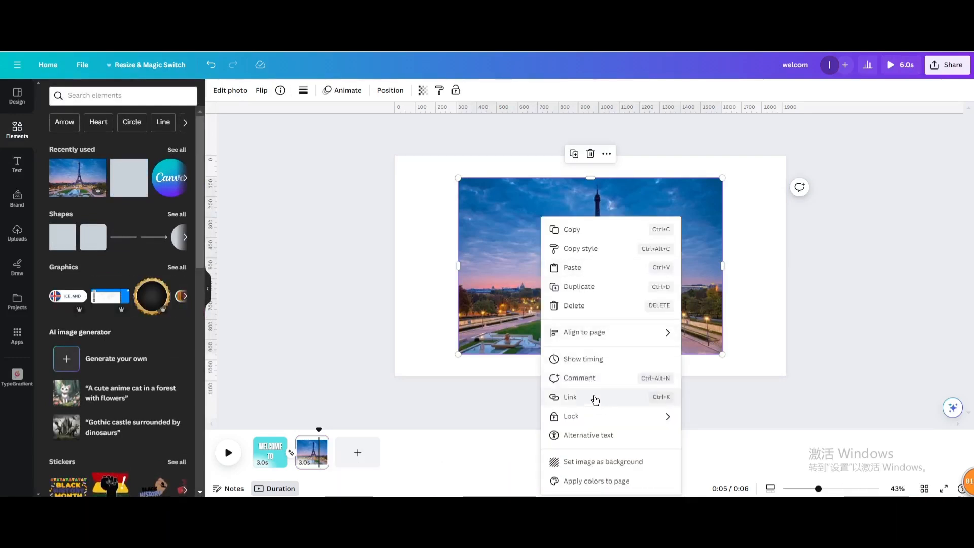
mouse_move(601, 332)
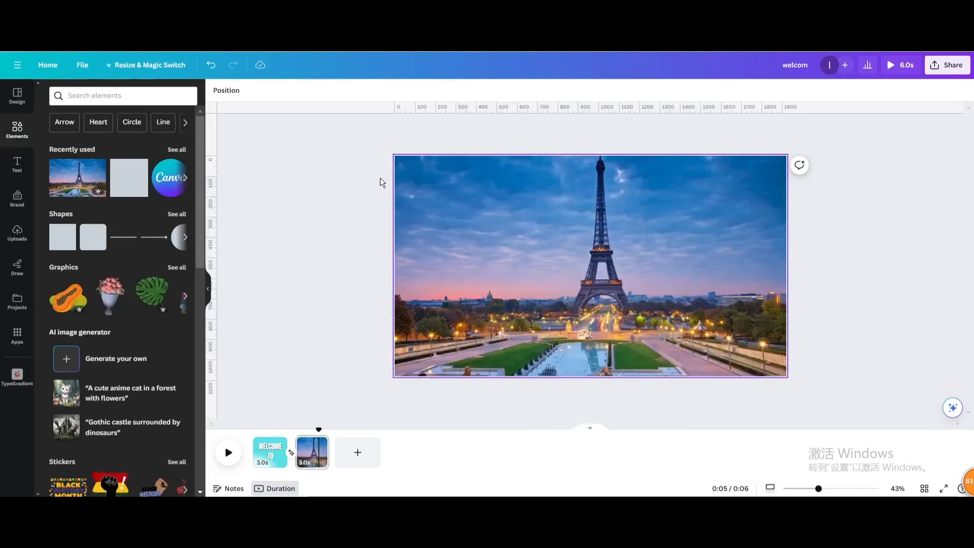
Step: Add an uppercase PARIS heading in Anton, coloured white, over the photo
click(16, 164)
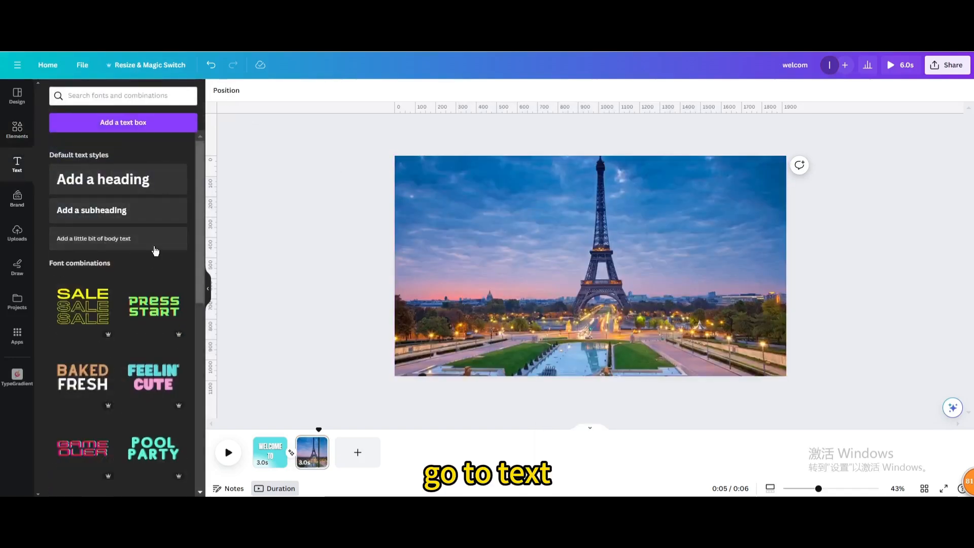
click(103, 180)
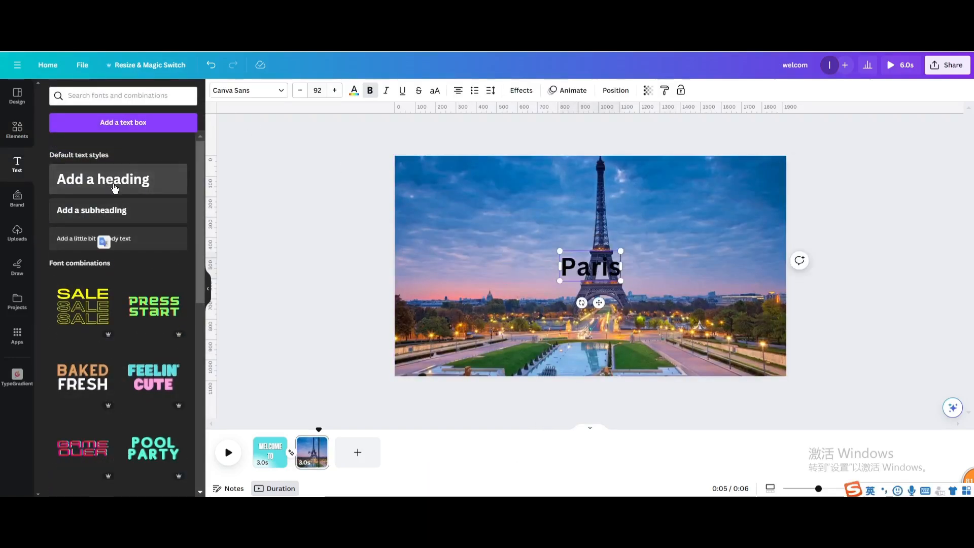
click(435, 91)
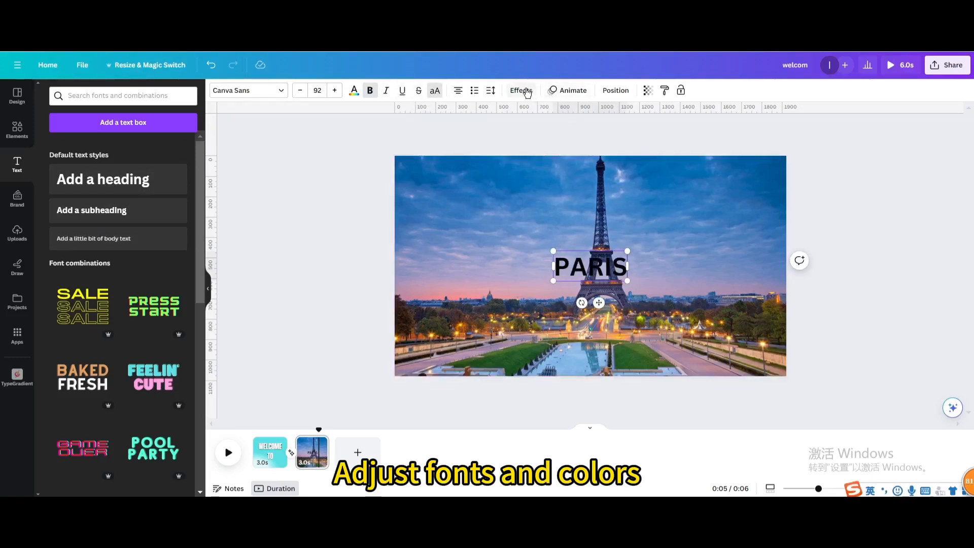
click(246, 91)
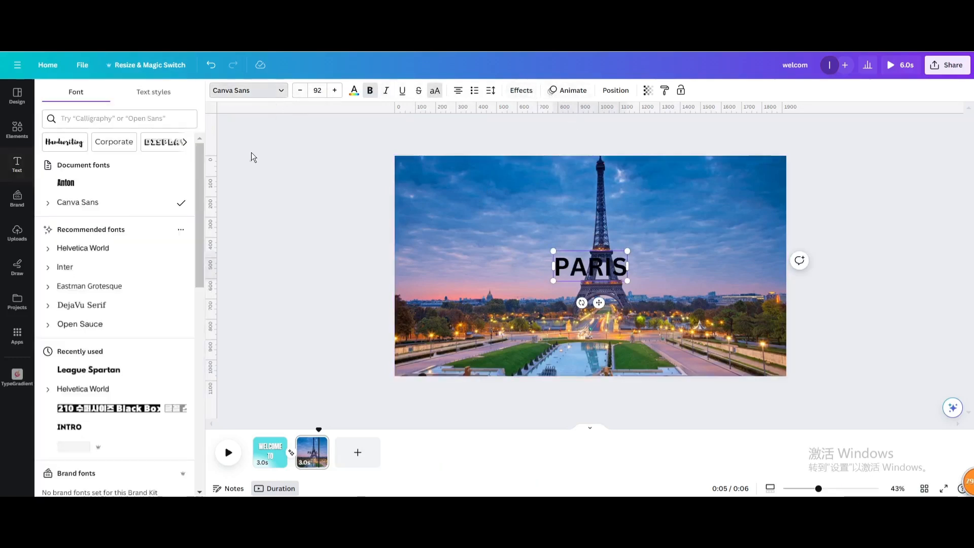
click(66, 183)
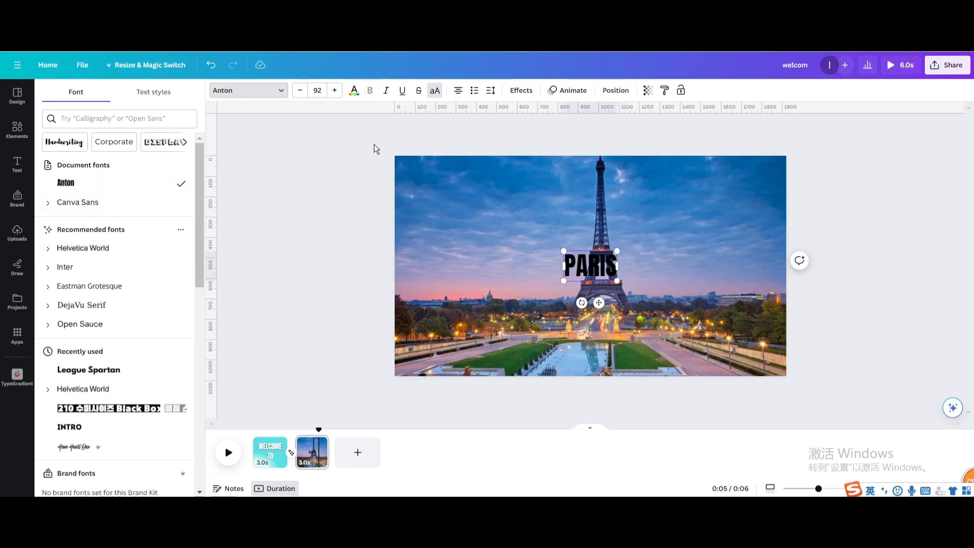
click(354, 91)
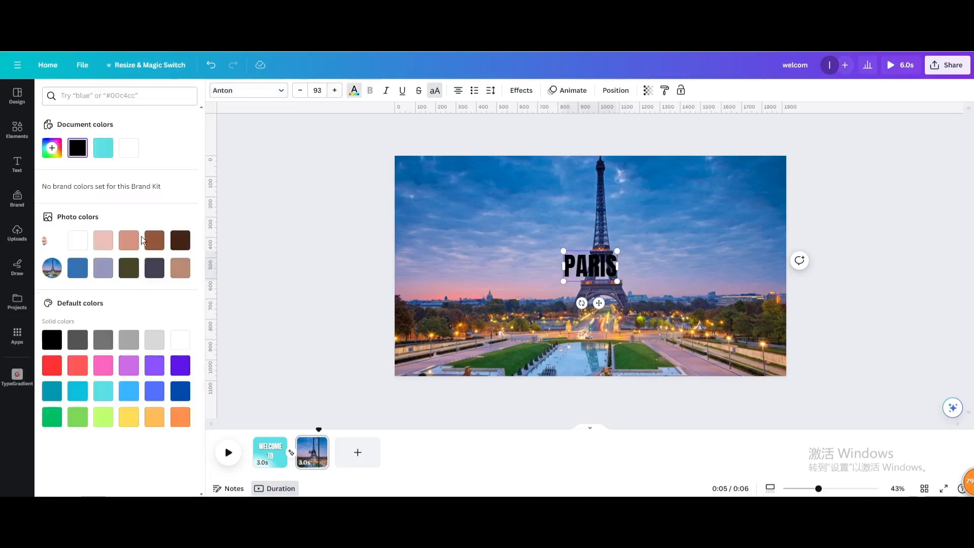
click(180, 340)
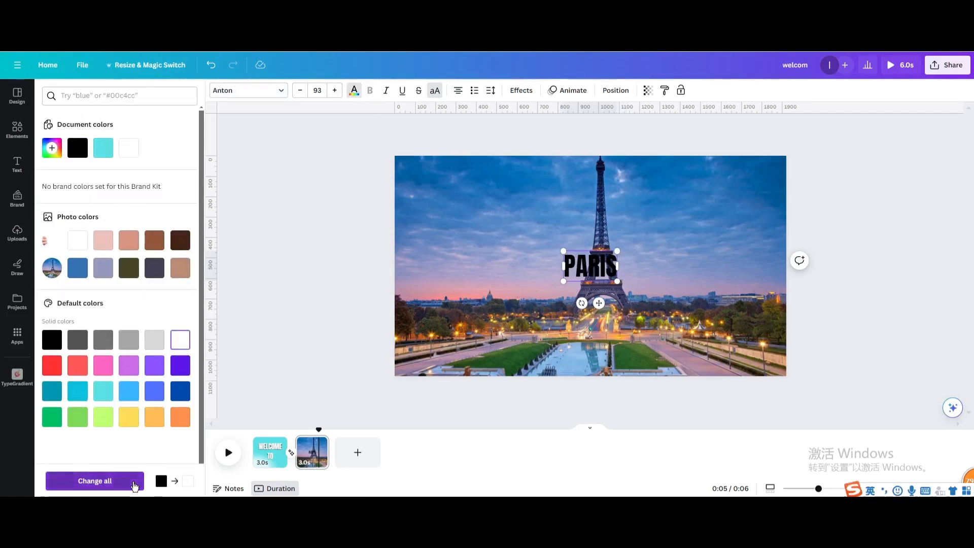
click(95, 481)
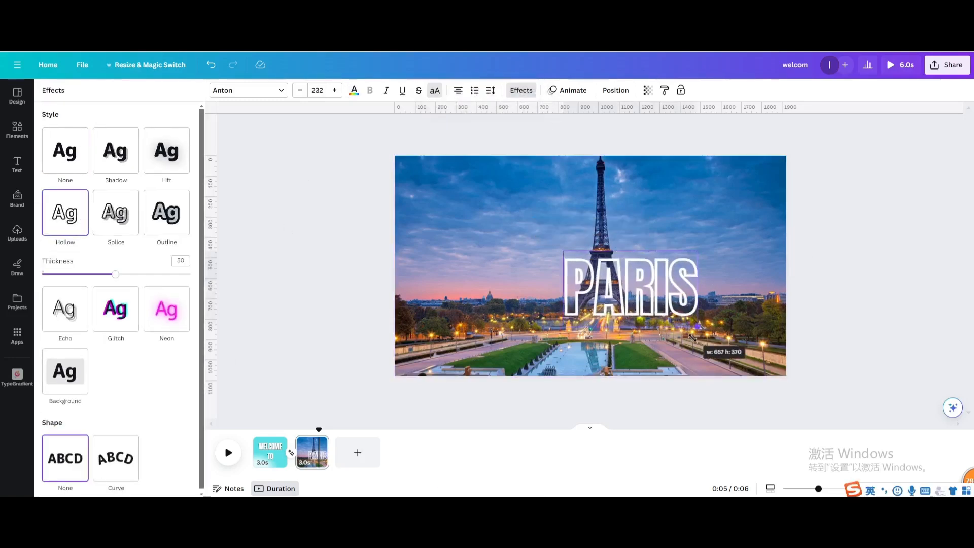
Step: Enlarge the hollow PARIS heading slightly and centre it over the Eiffel Tower
drag(629, 286, 602, 258)
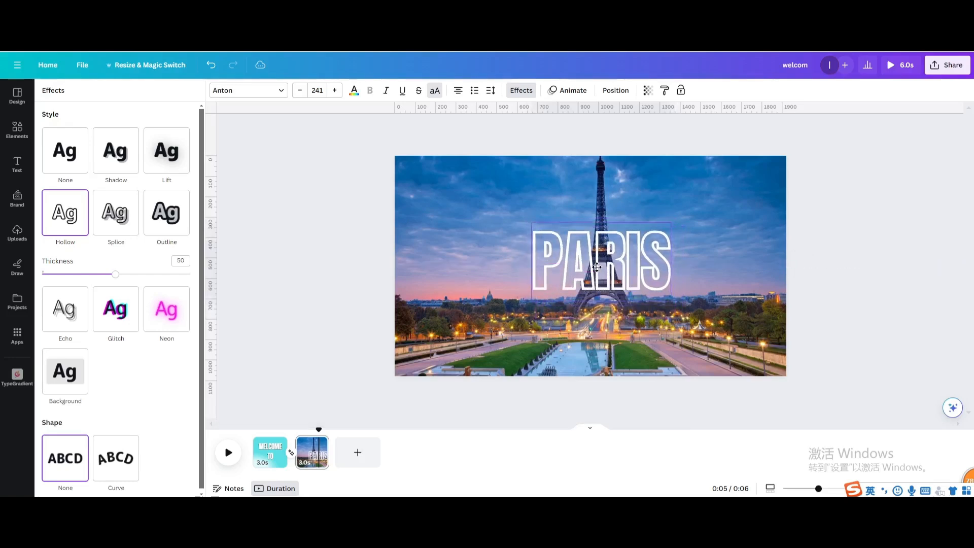
drag(600, 267, 590, 274)
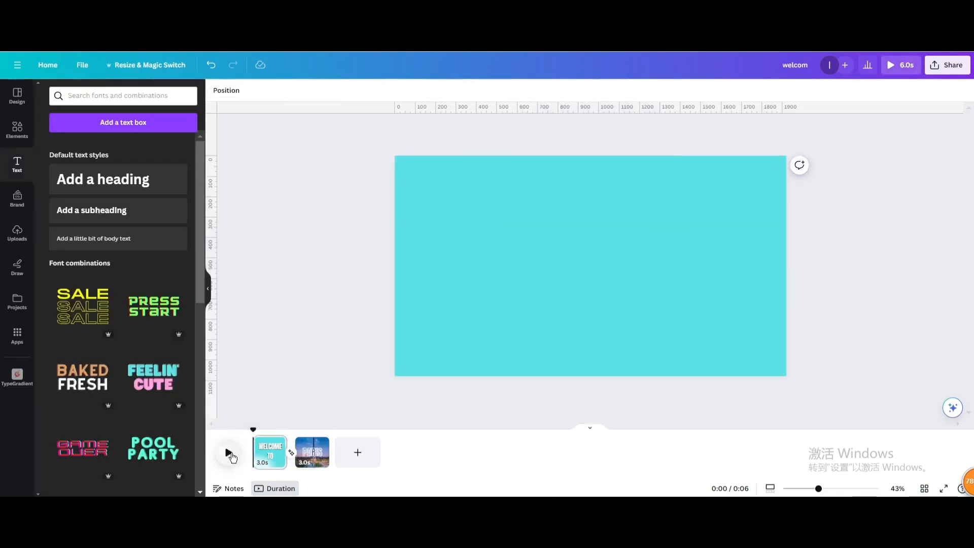
Step: Play back the two-page video, then open MP4 download settings for all pages
click(230, 452)
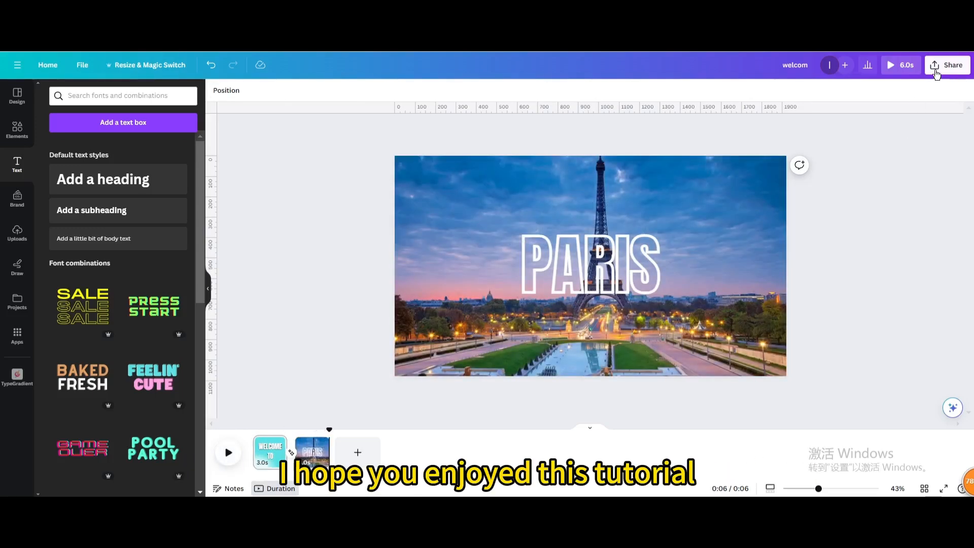
click(947, 64)
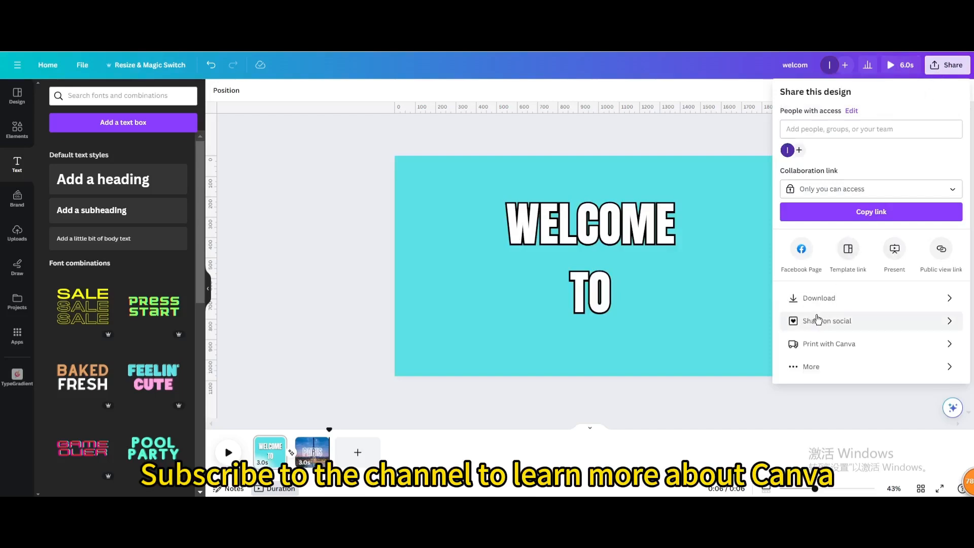
click(819, 298)
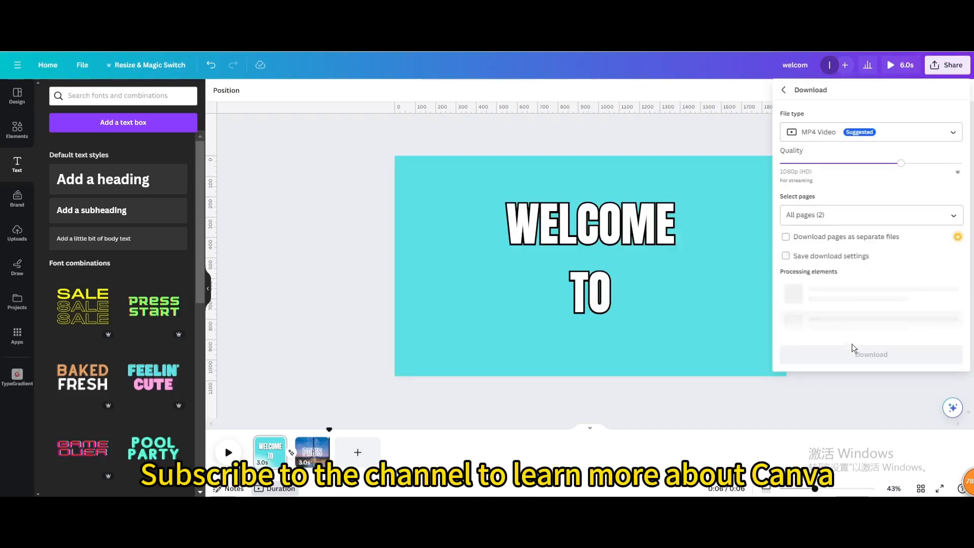